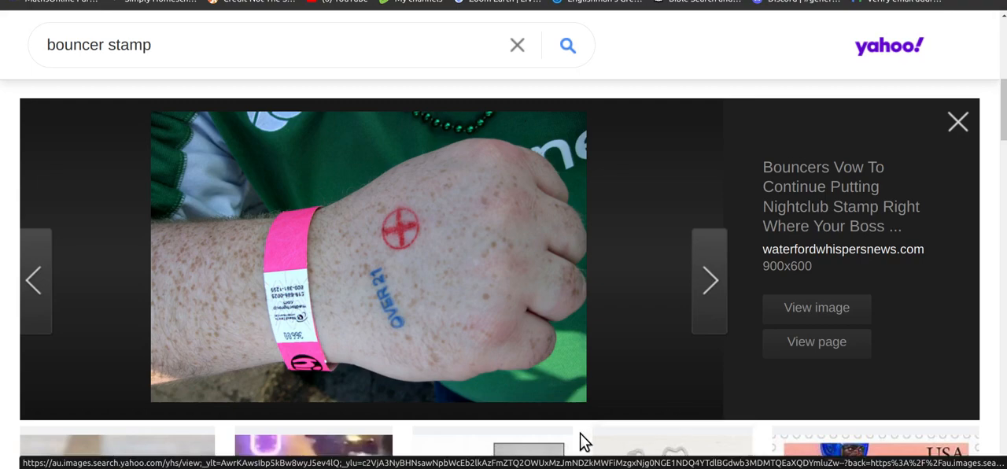
{"action": "mouse_move", "coordinate": [553, 417]}
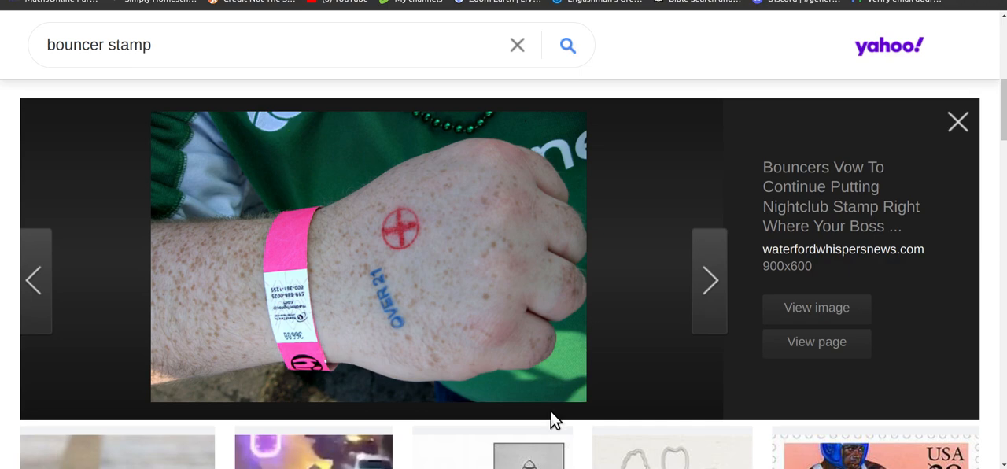
{"action": "mouse_move", "coordinate": [600, 420]}
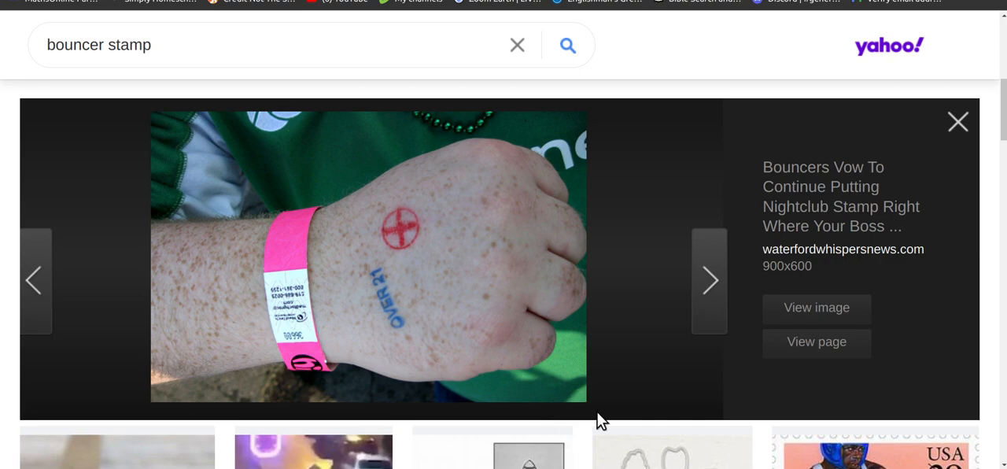
{"action": "mouse_move", "coordinate": [617, 412]}
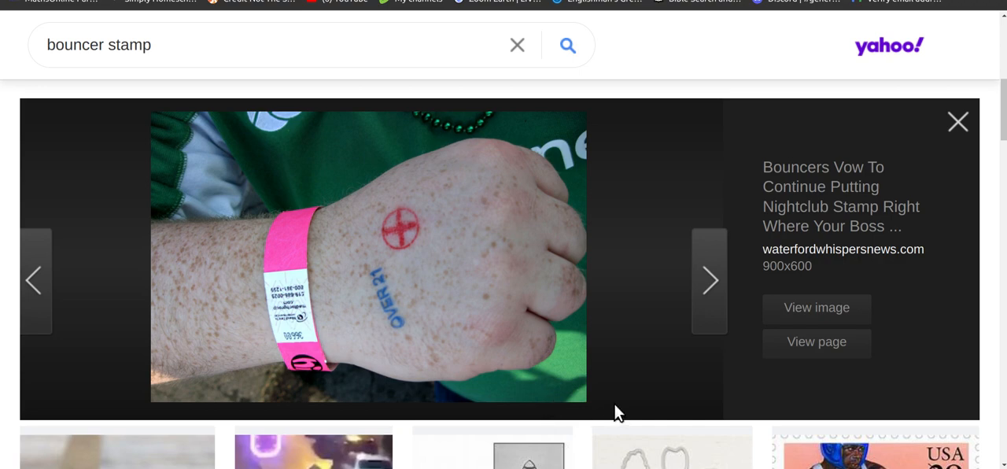
{"action": "mouse_move", "coordinate": [586, 413]}
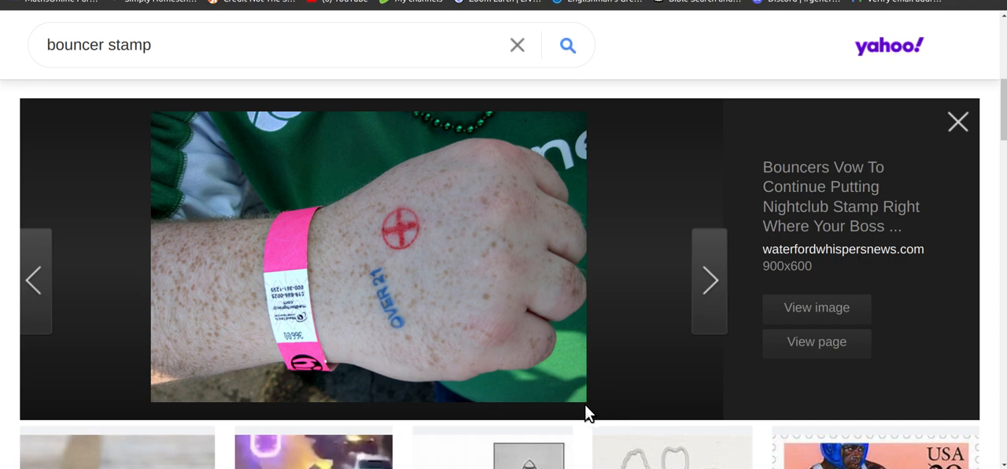
{"action": "mouse_move", "coordinate": [591, 385]}
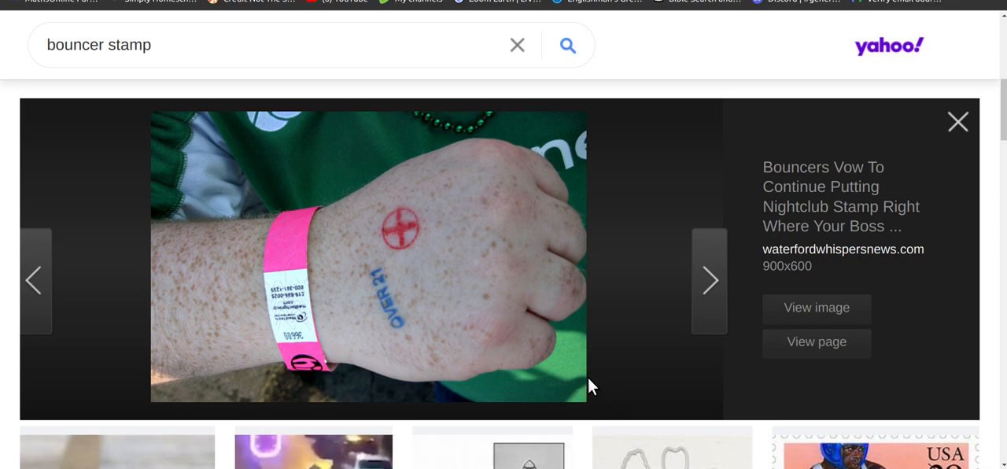
{"action": "mouse_move", "coordinate": [356, 280]}
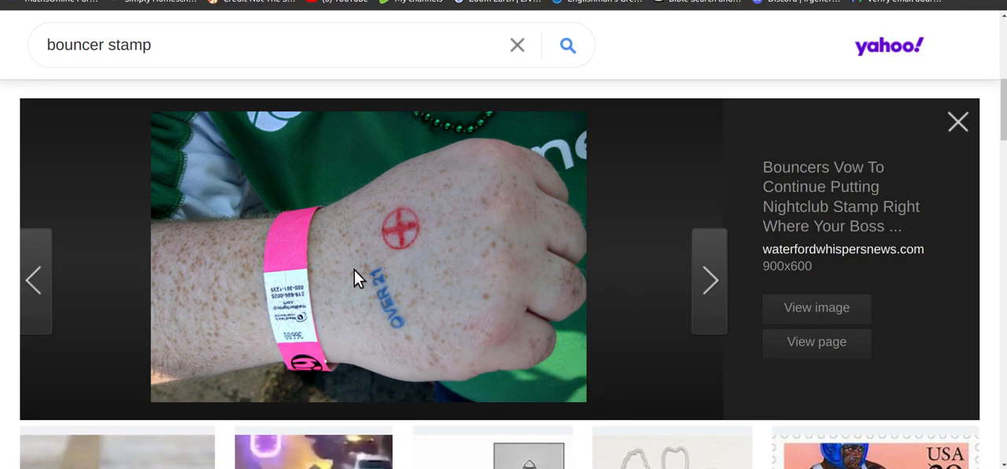
{"action": "mouse_move", "coordinate": [606, 377]}
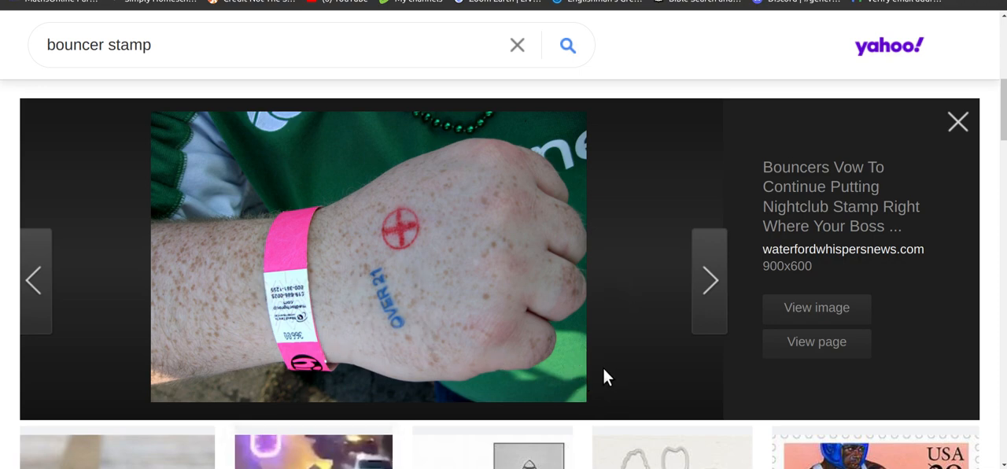
{"action": "mouse_move", "coordinate": [558, 372]}
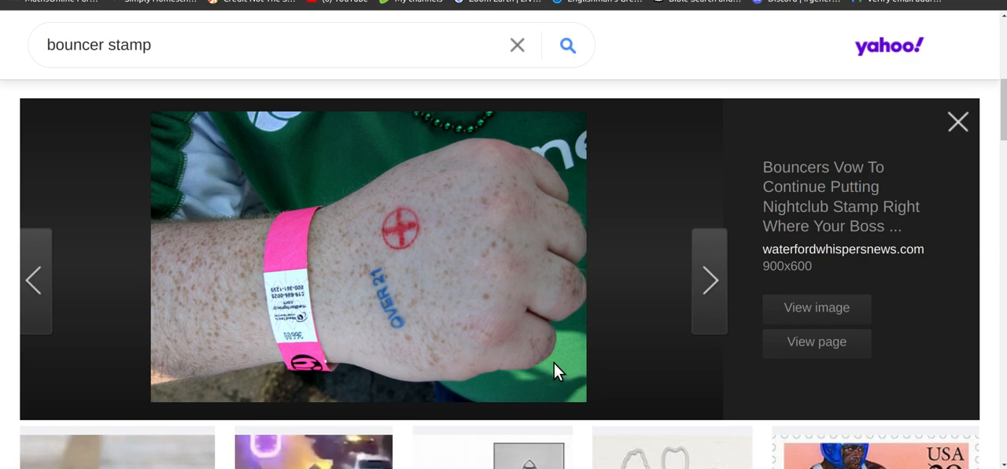
{"action": "mouse_move", "coordinate": [555, 371]}
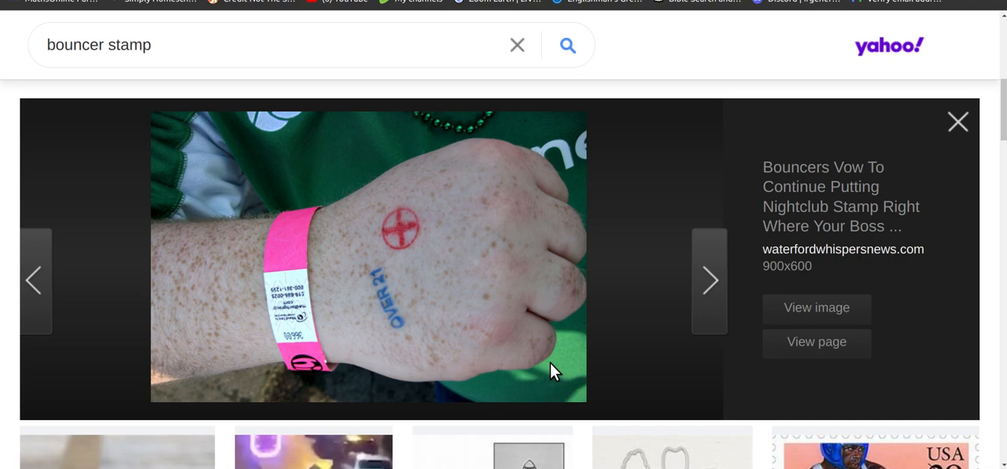
{"action": "mouse_move", "coordinate": [562, 372]}
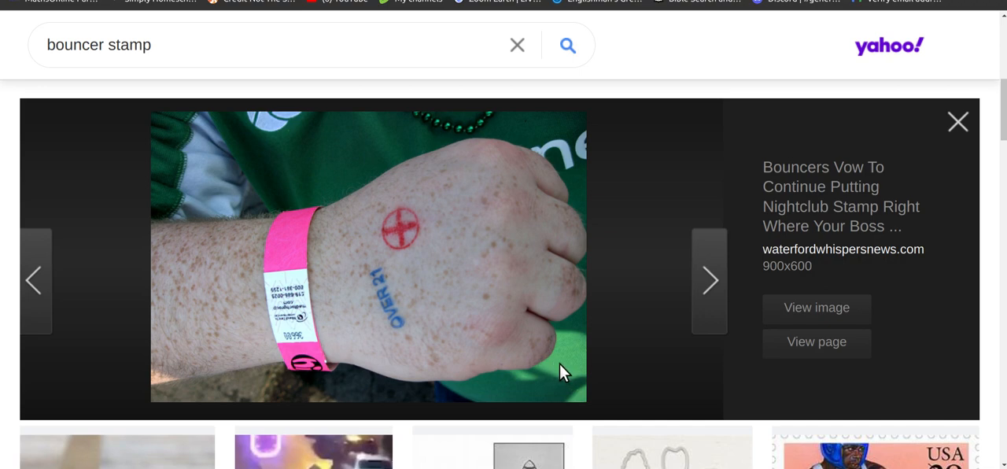
{"action": "mouse_move", "coordinate": [403, 375]}
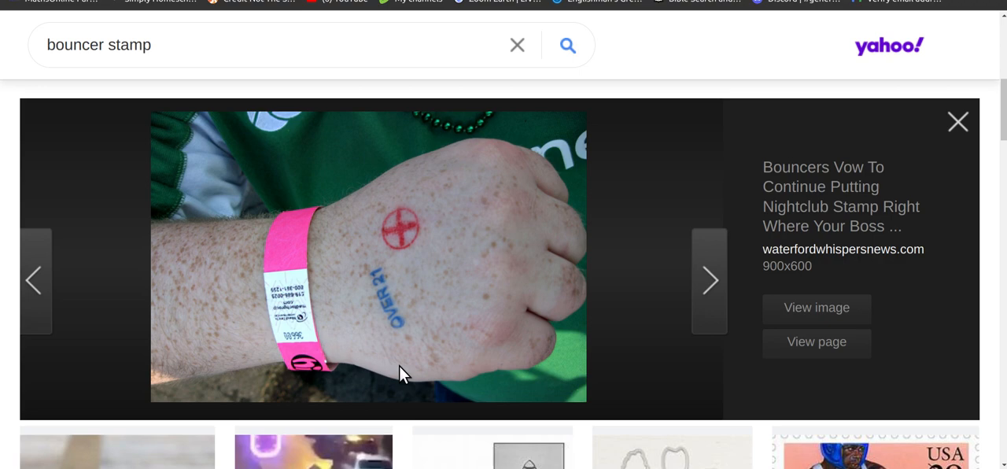
{"action": "mouse_move", "coordinate": [558, 385]}
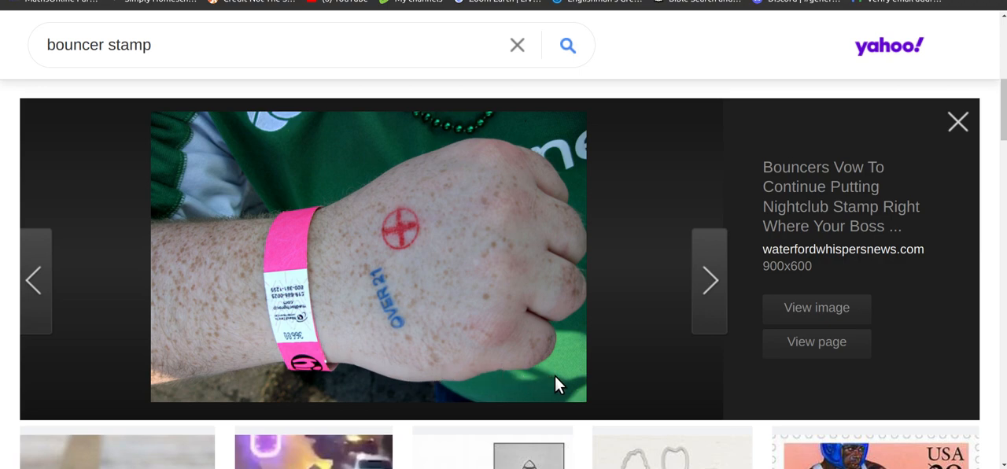
{"action": "mouse_move", "coordinate": [538, 386]}
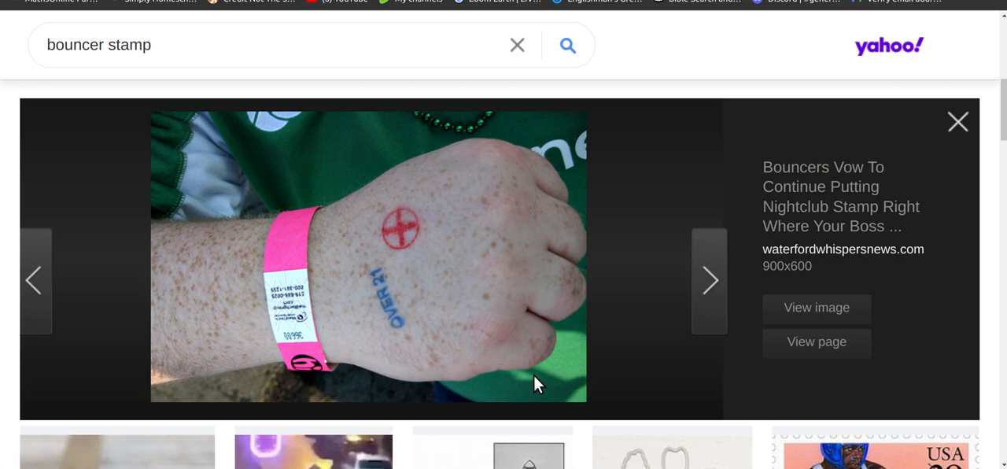
{"action": "mouse_move", "coordinate": [513, 378]}
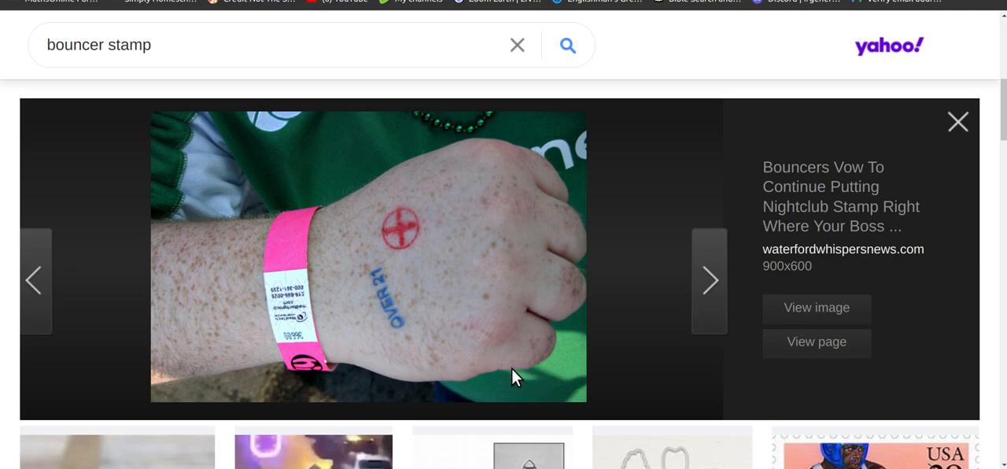
{"action": "mouse_move", "coordinate": [464, 387]}
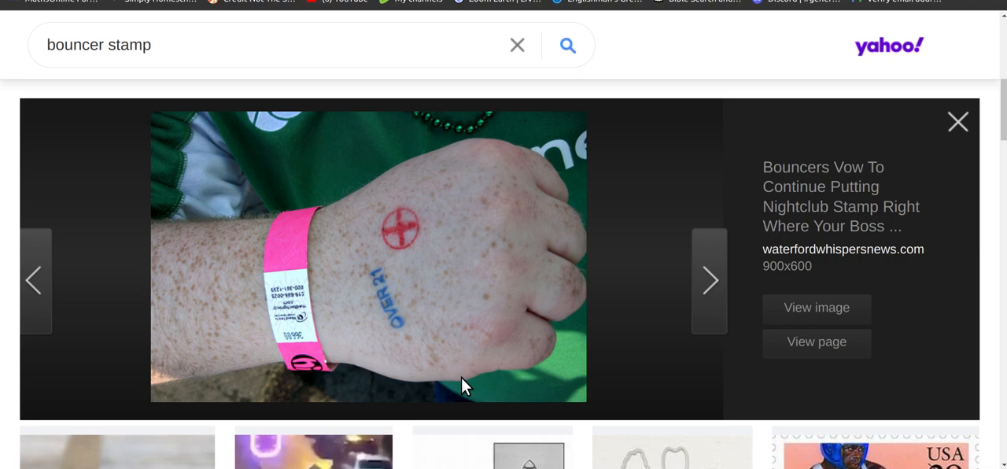
{"action": "mouse_move", "coordinate": [440, 401]}
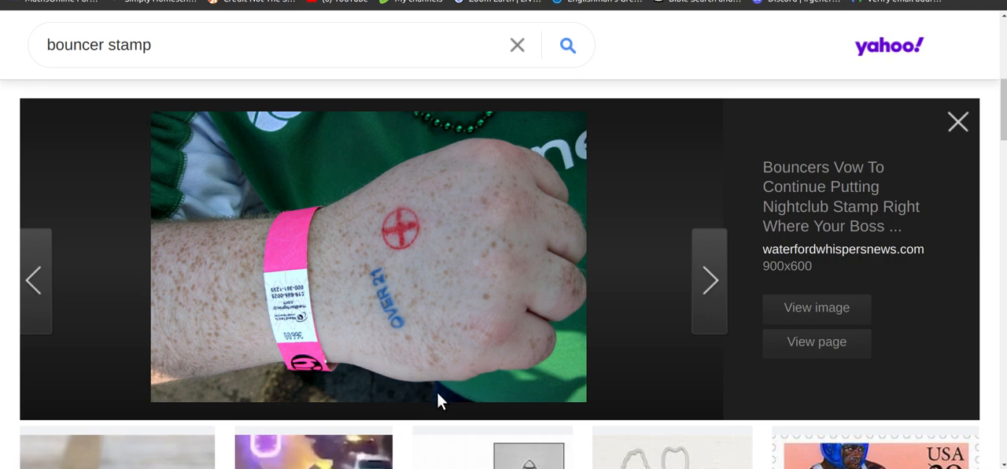
{"action": "mouse_move", "coordinate": [410, 423]}
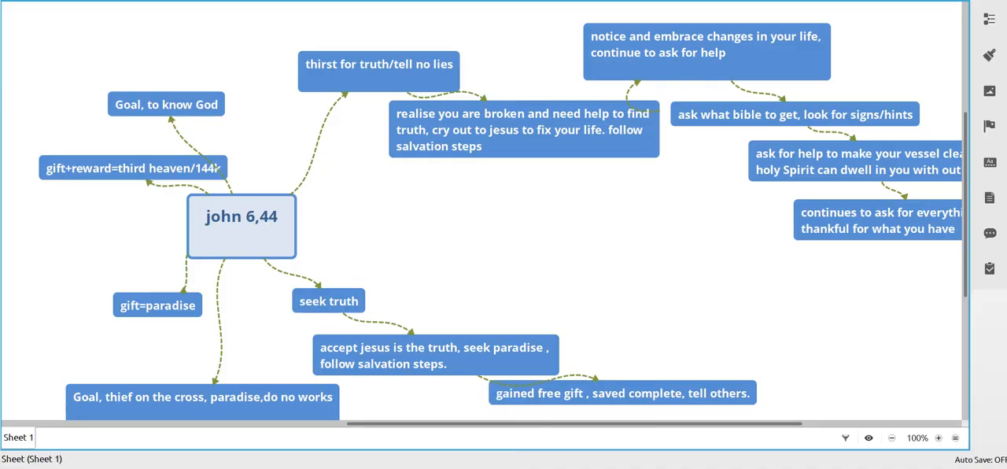
{"action": "mouse_move", "coordinate": [574, 242]}
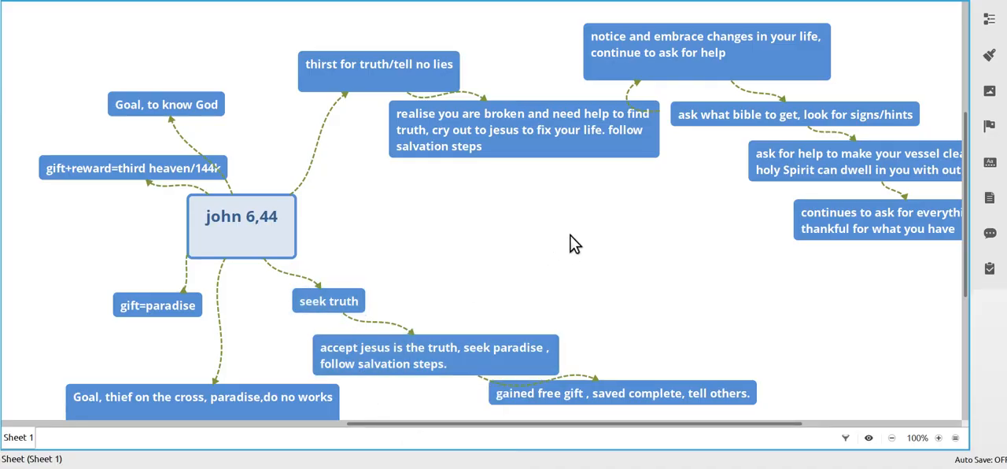
{"action": "mouse_move", "coordinate": [280, 351]}
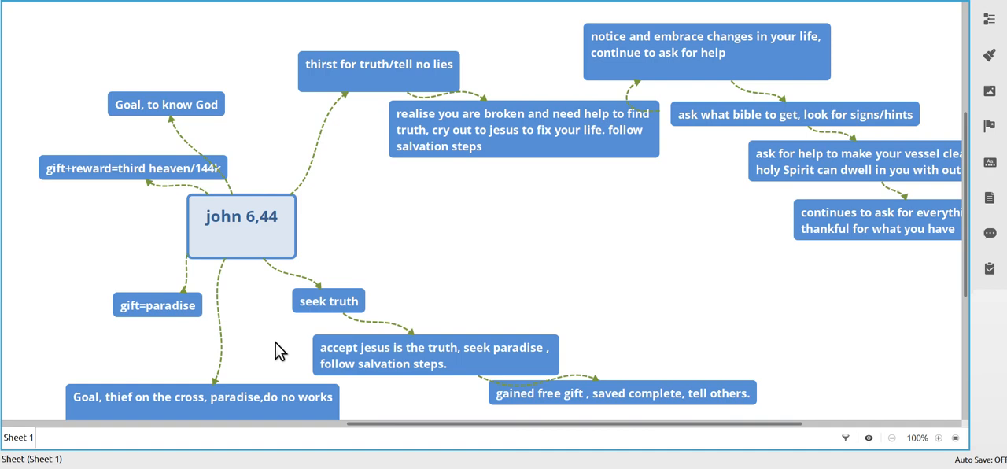
{"action": "mouse_move", "coordinate": [281, 350]}
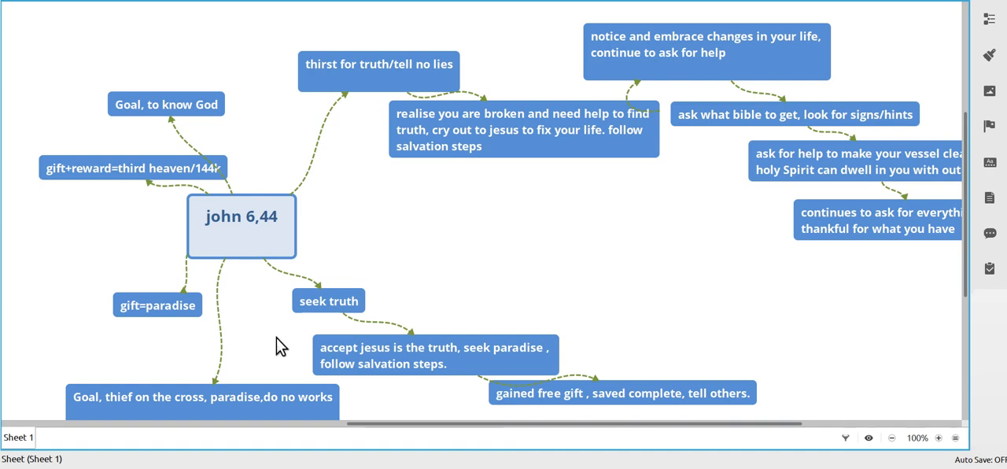
- Select the central 'john 6,44' topic, then the 'seek truth' and 'accept jesus is the truth' topics
{"action": "left_click", "coordinate": [242, 227]}
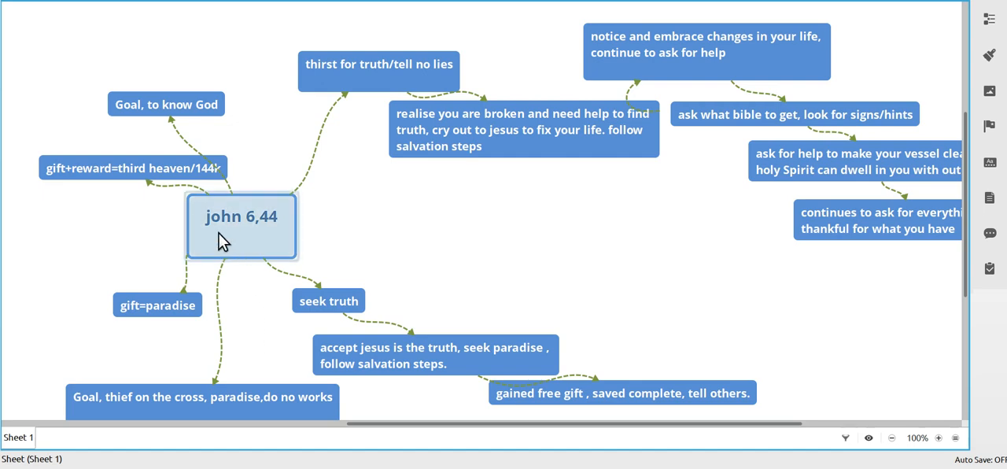
{"action": "mouse_move", "coordinate": [267, 244]}
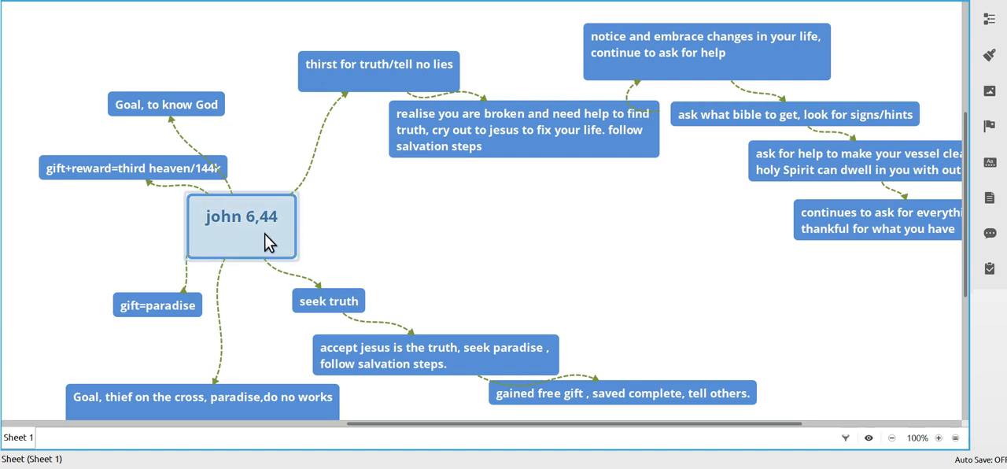
{"action": "mouse_move", "coordinate": [211, 251]}
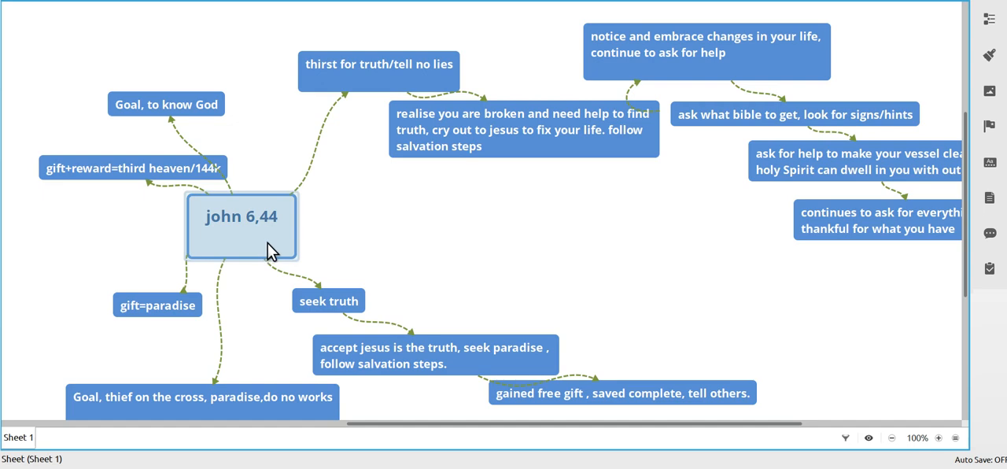
{"action": "mouse_move", "coordinate": [280, 254]}
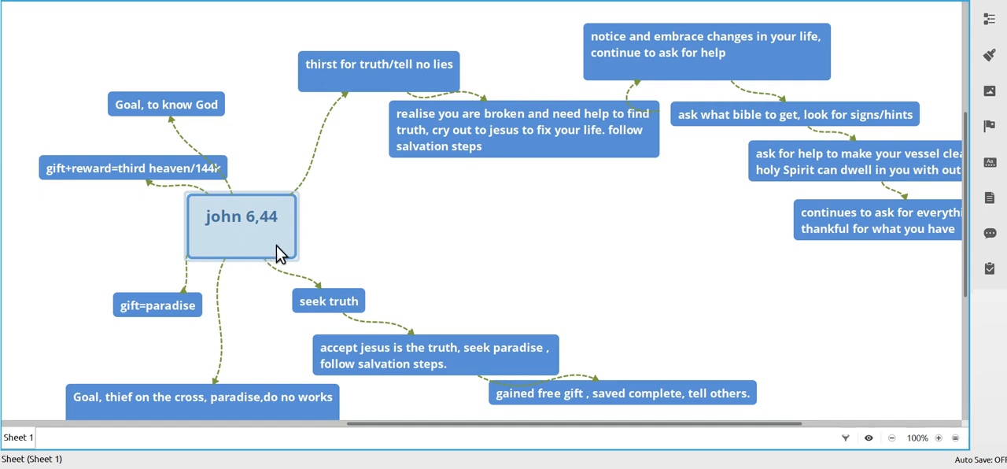
{"action": "left_click", "coordinate": [385, 260]}
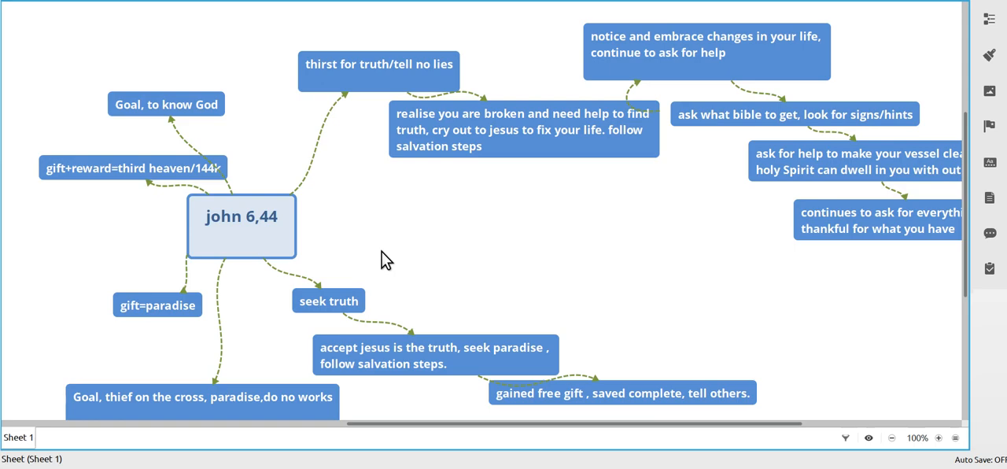
{"action": "left_click", "coordinate": [328, 300]}
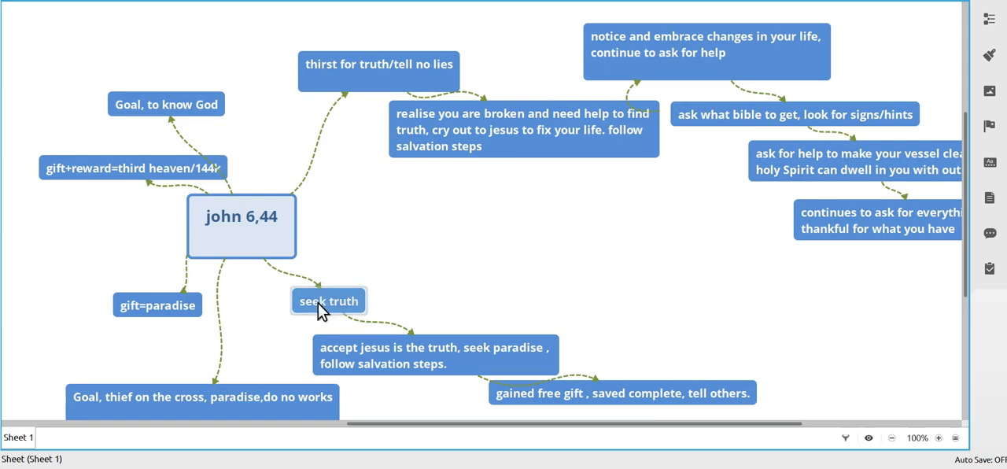
{"action": "scroll", "scroll_direction": "down", "scroll_amount": 3}
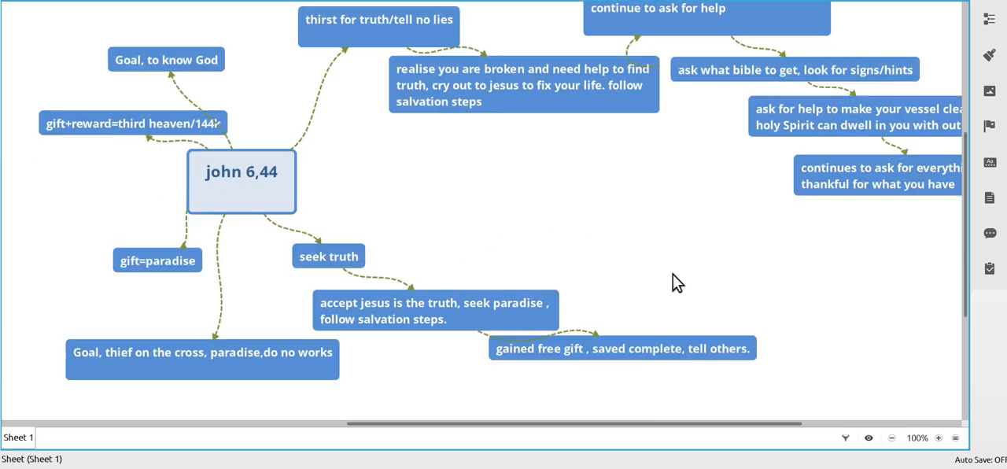
{"action": "left_click", "coordinate": [434, 310]}
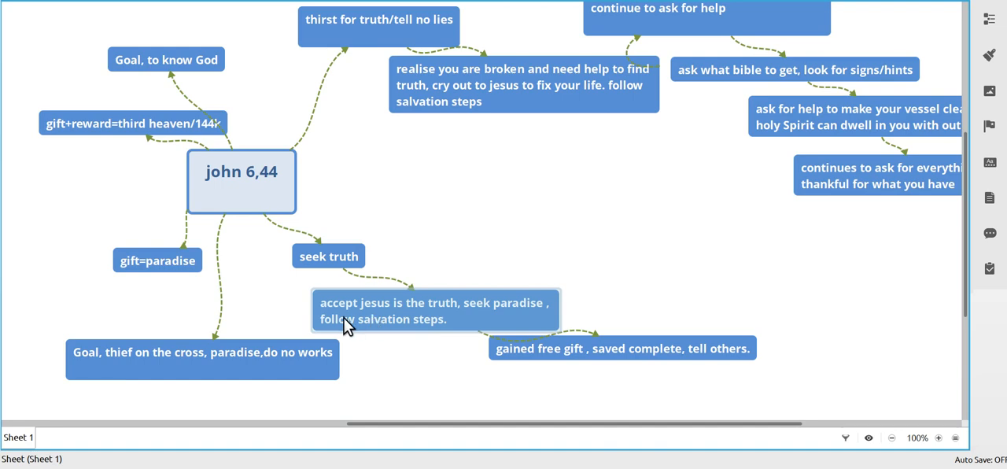
{"action": "mouse_move", "coordinate": [463, 321]}
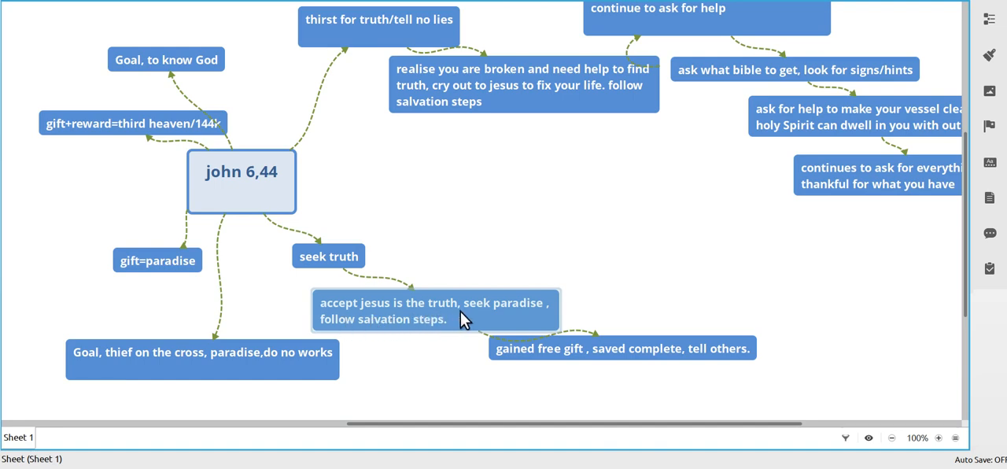
{"action": "mouse_move", "coordinate": [513, 322]}
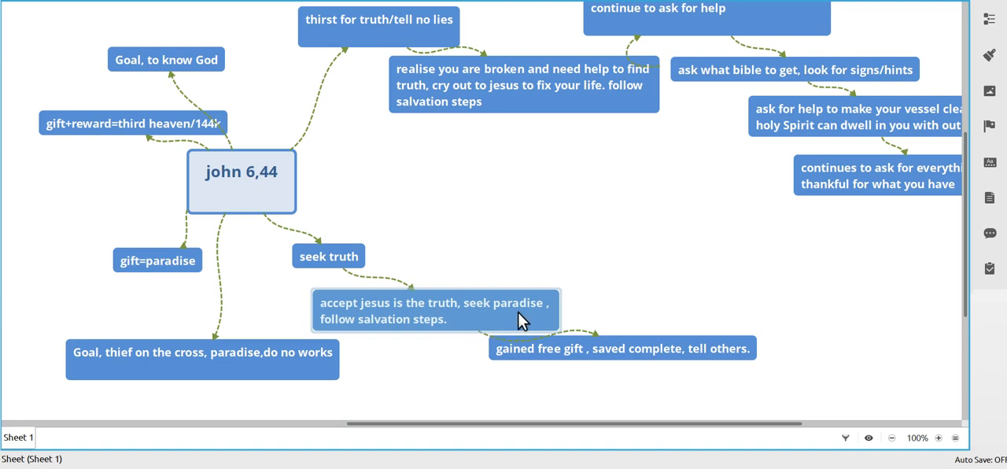
{"action": "mouse_move", "coordinate": [424, 326]}
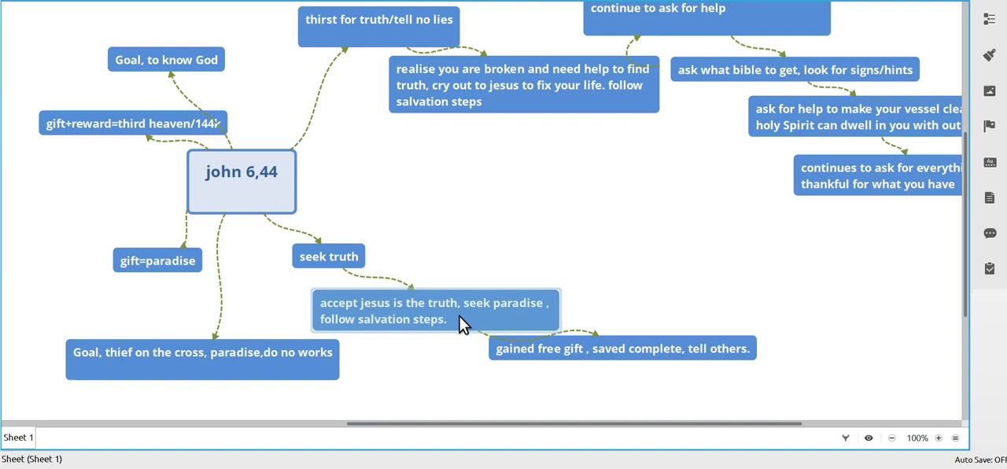
{"action": "mouse_move", "coordinate": [460, 324]}
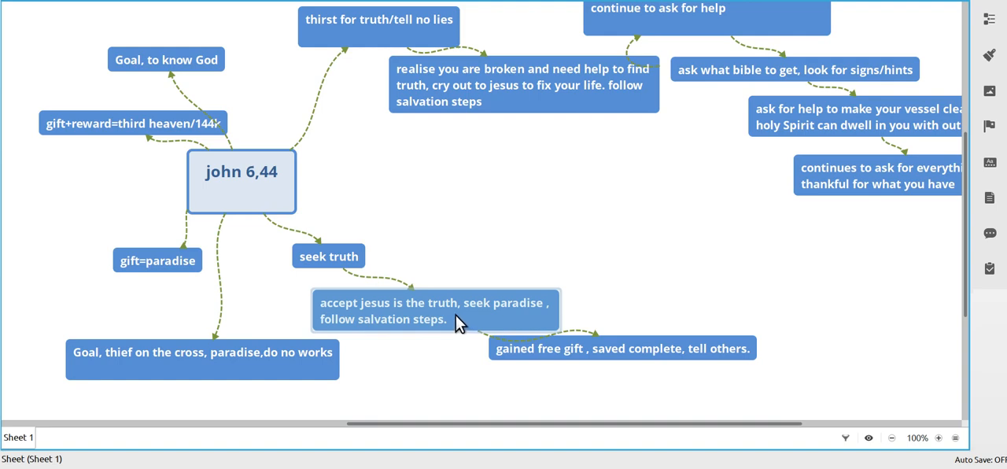
- Review the 'gained free gift', 'Goal, thief on the cross' and 'gift plus reward third heaven' nodes
{"action": "left_click", "coordinate": [621, 348]}
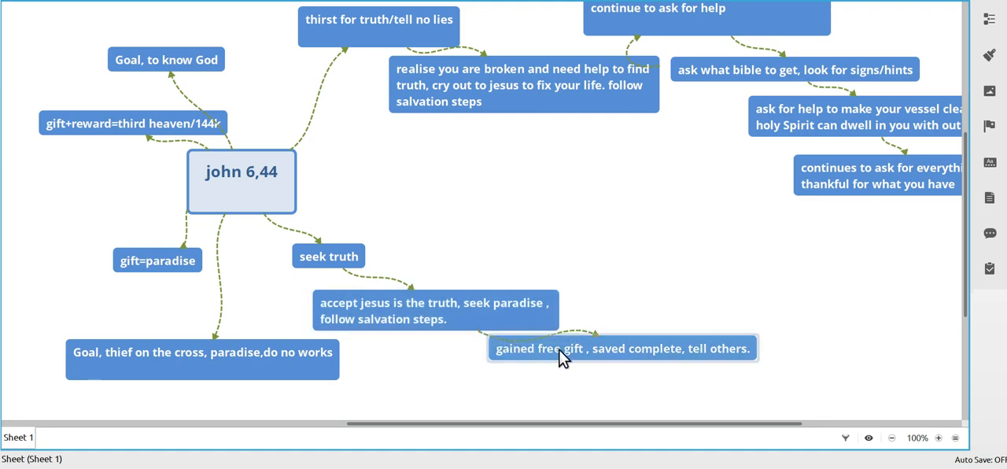
{"action": "mouse_move", "coordinate": [633, 364]}
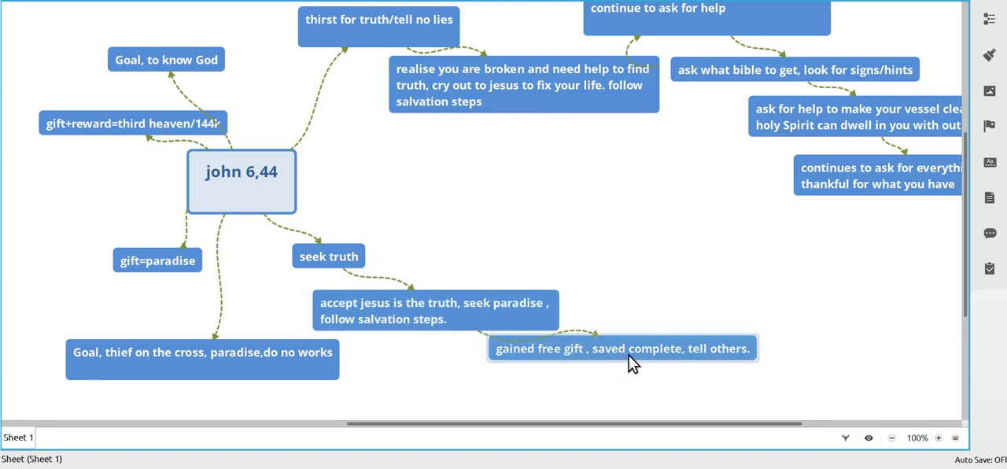
{"action": "mouse_move", "coordinate": [671, 364]}
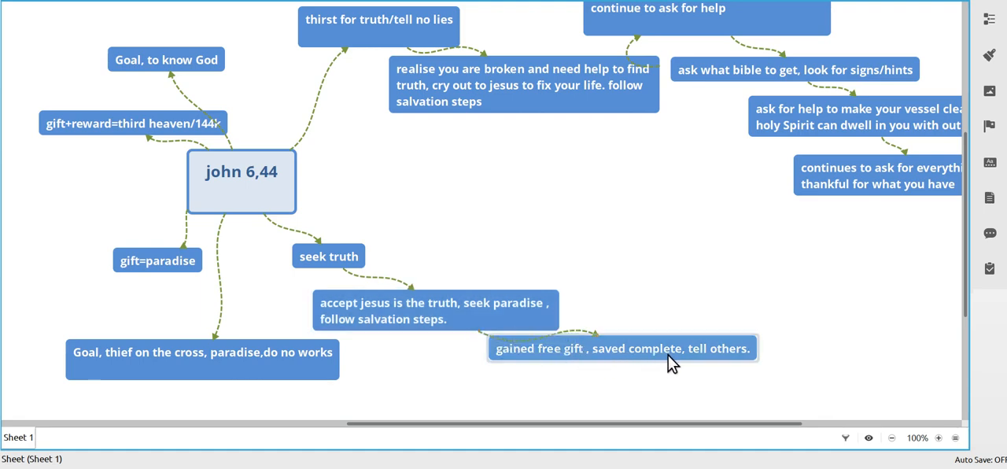
{"action": "mouse_move", "coordinate": [393, 365]}
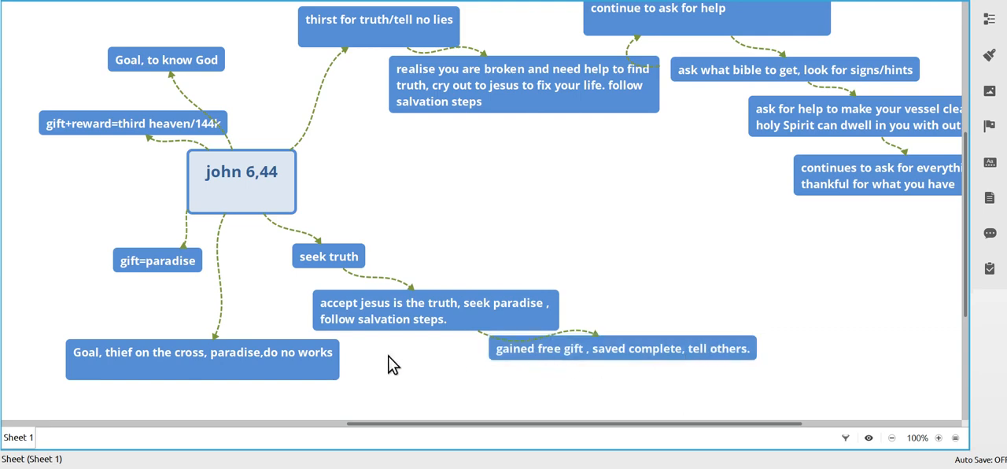
{"action": "left_click", "coordinate": [202, 360]}
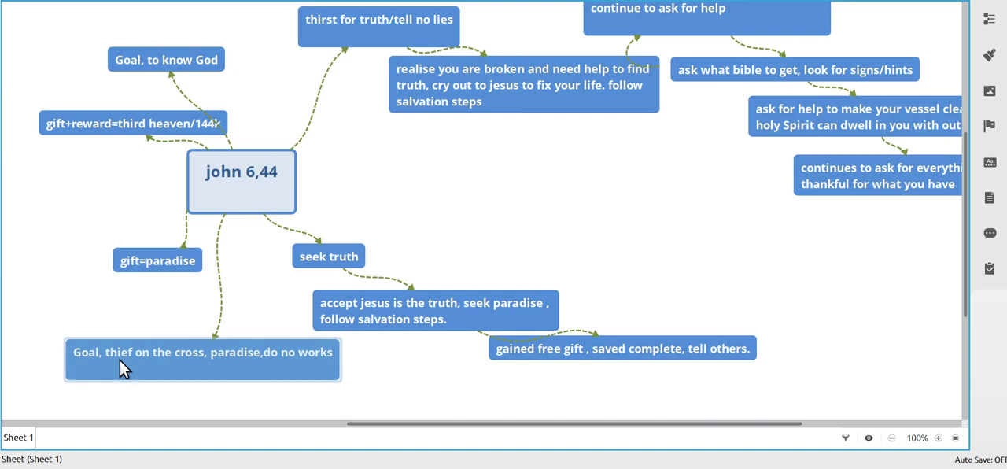
{"action": "mouse_move", "coordinate": [140, 369]}
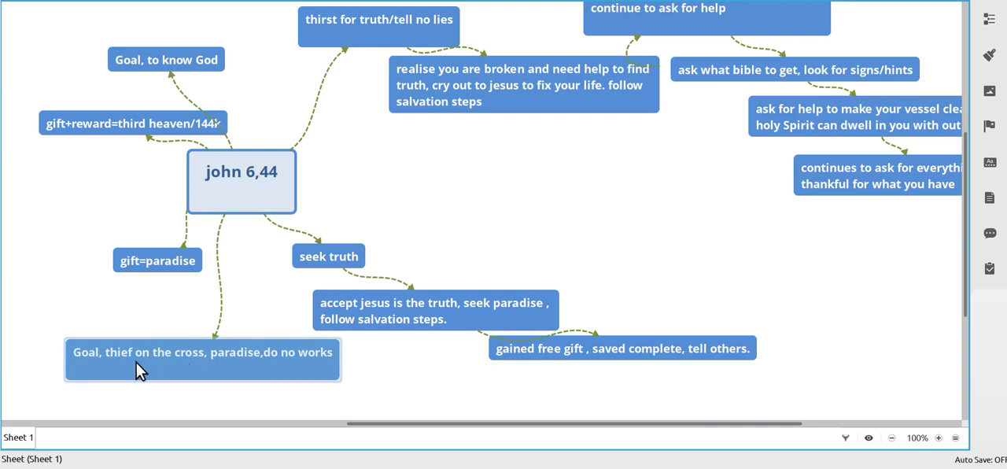
{"action": "mouse_move", "coordinate": [206, 370]}
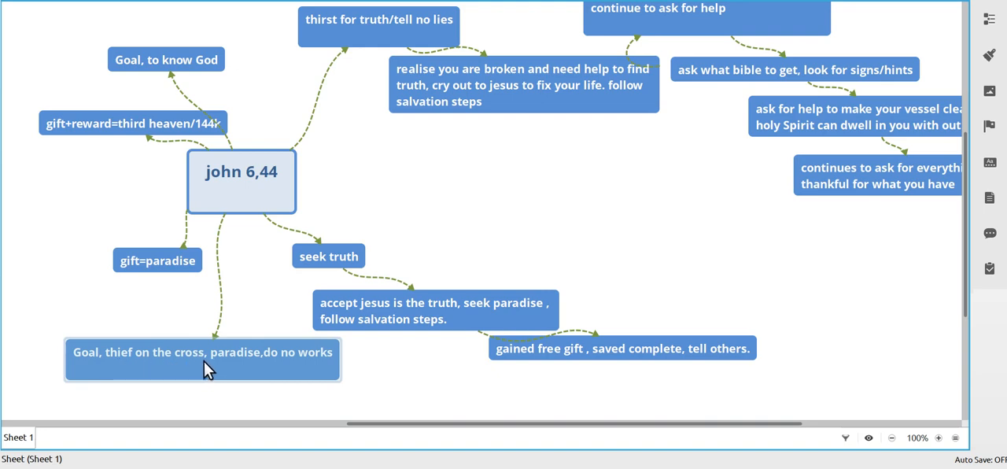
{"action": "mouse_move", "coordinate": [305, 371]}
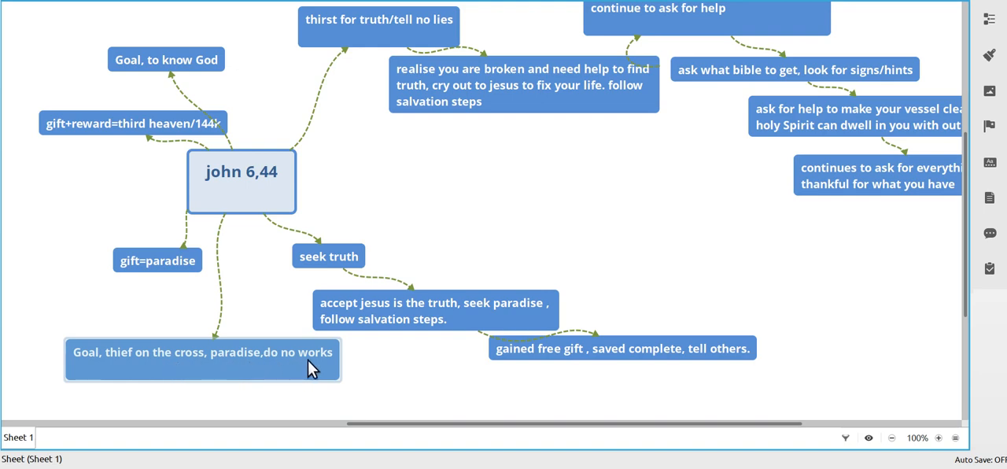
{"action": "mouse_move", "coordinate": [258, 349]}
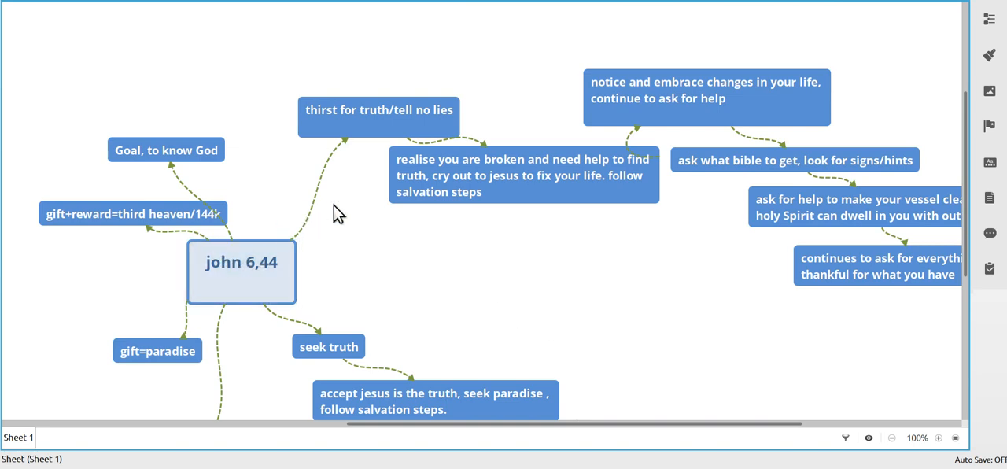
{"action": "mouse_move", "coordinate": [262, 200]}
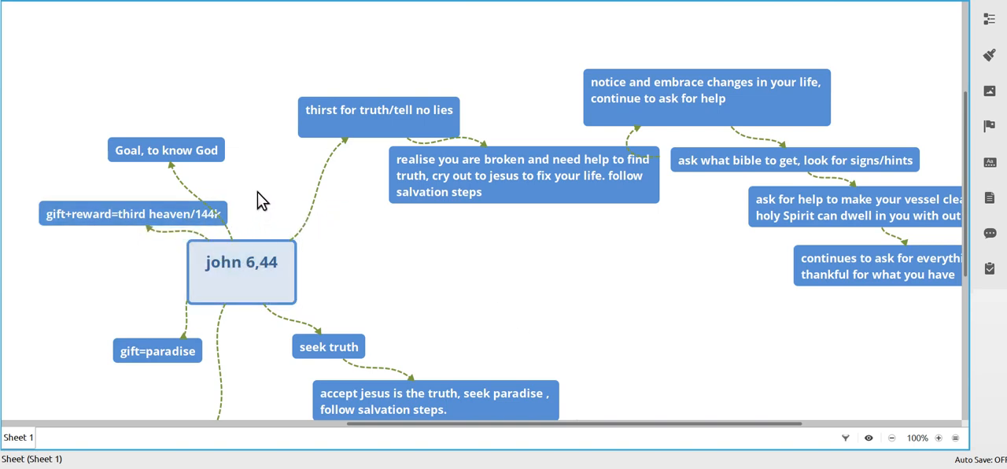
{"action": "mouse_move", "coordinate": [151, 378]}
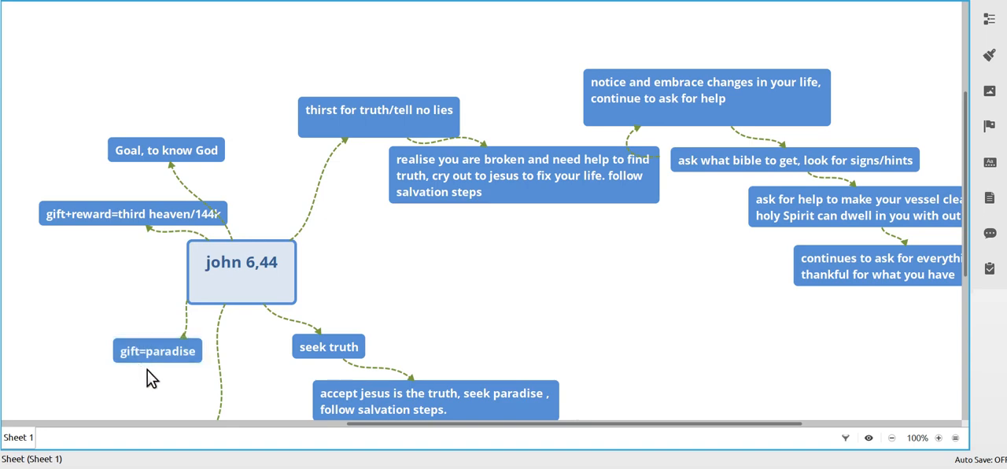
{"action": "left_click", "coordinate": [241, 271]}
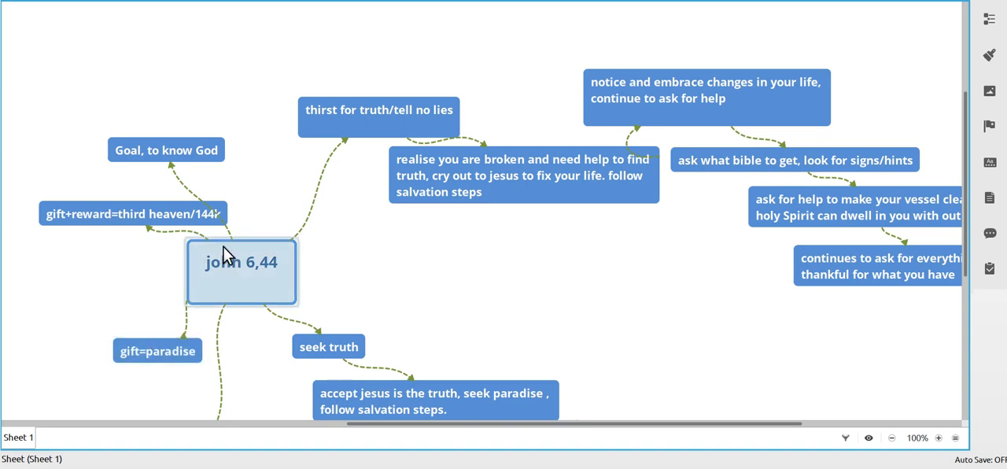
{"action": "left_click", "coordinate": [134, 213]}
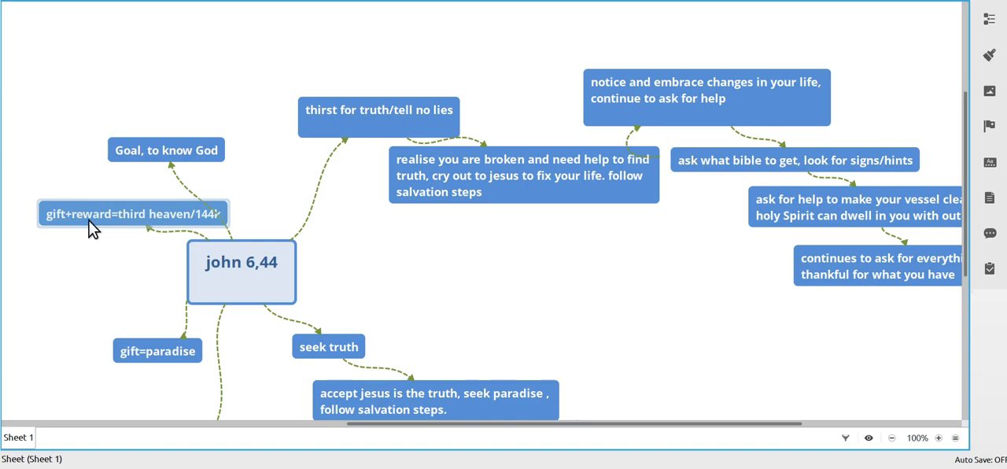
{"action": "mouse_move", "coordinate": [122, 226]}
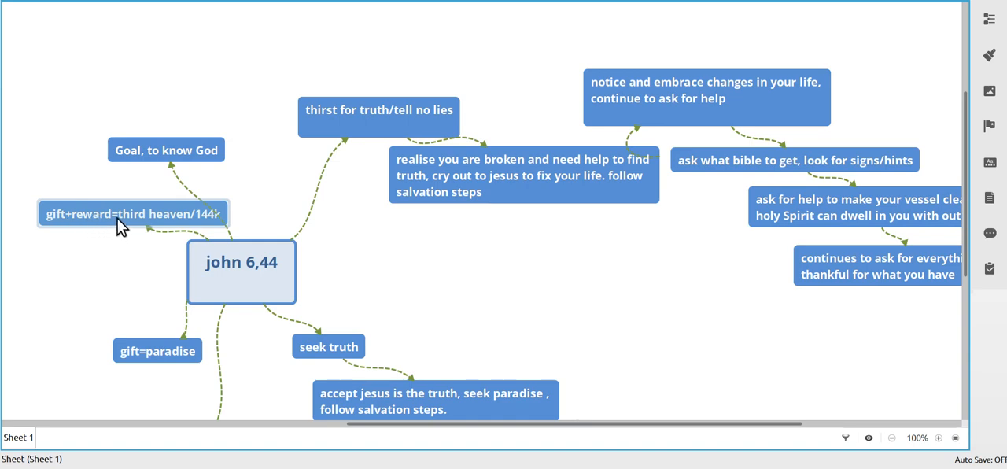
{"action": "mouse_move", "coordinate": [163, 234]}
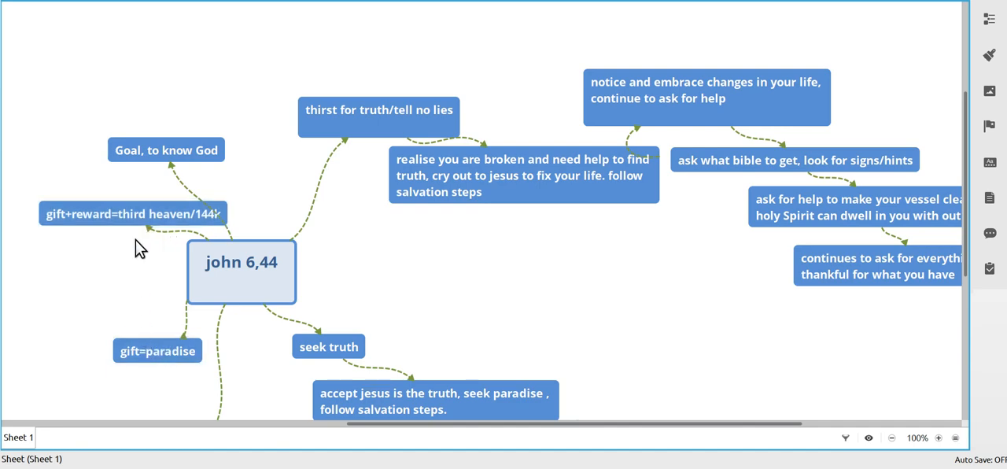
{"action": "mouse_move", "coordinate": [242, 228]}
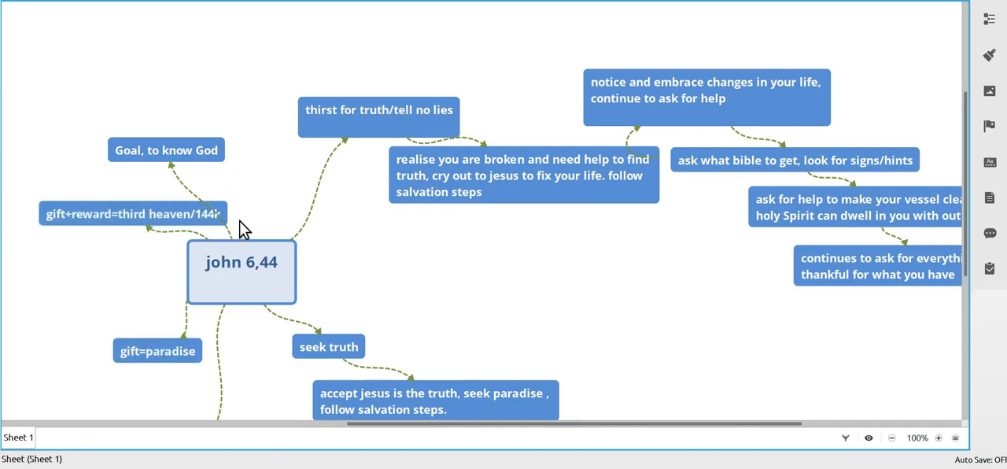
{"action": "mouse_move", "coordinate": [377, 201]}
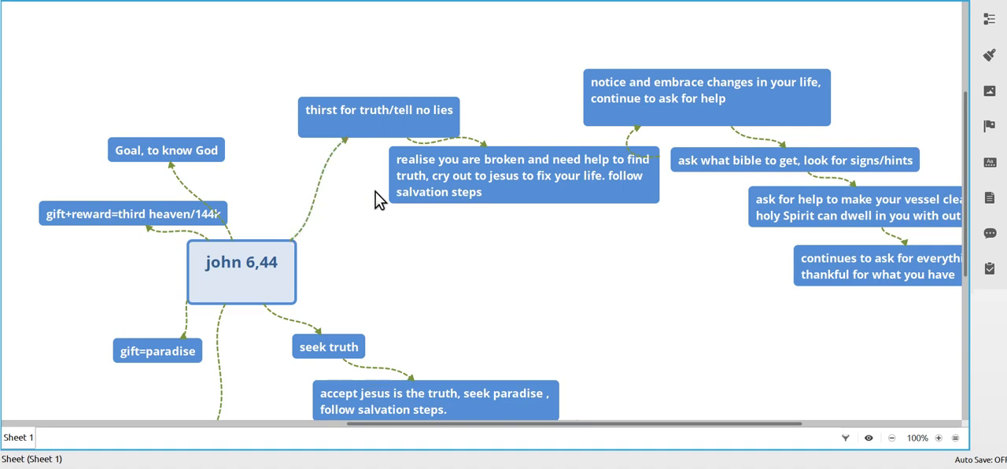
{"action": "mouse_move", "coordinate": [132, 171]}
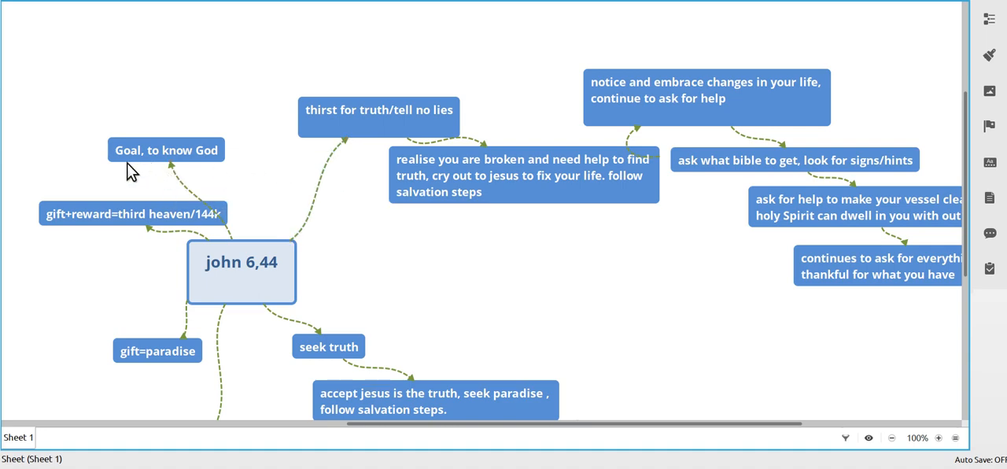
{"action": "left_click", "coordinate": [327, 346]}
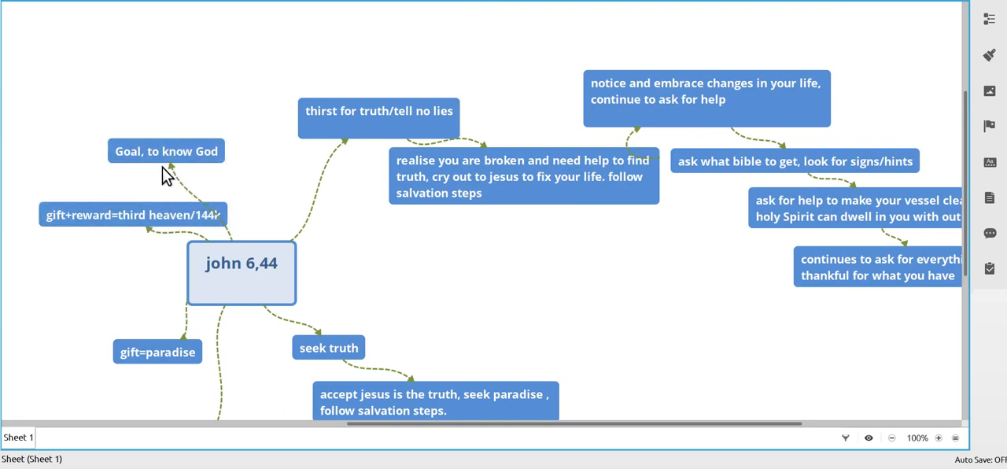
{"action": "mouse_move", "coordinate": [307, 165]}
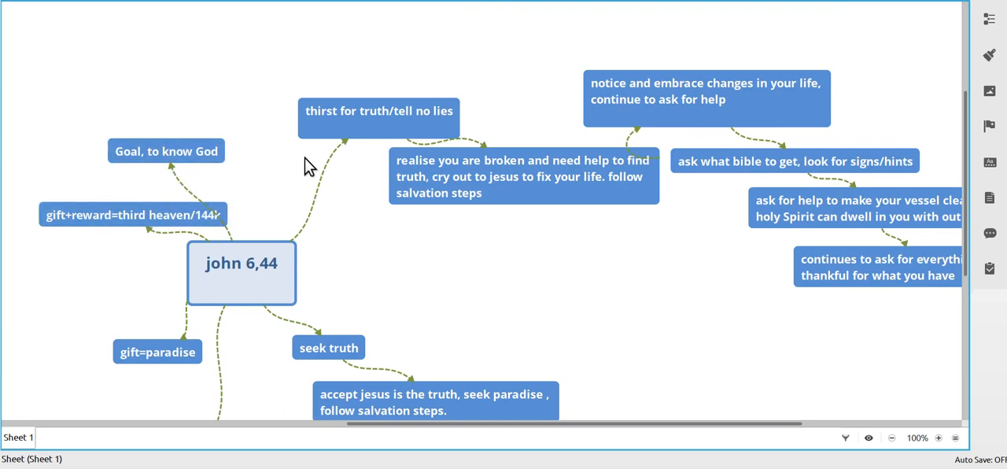
{"action": "mouse_move", "coordinate": [356, 158]}
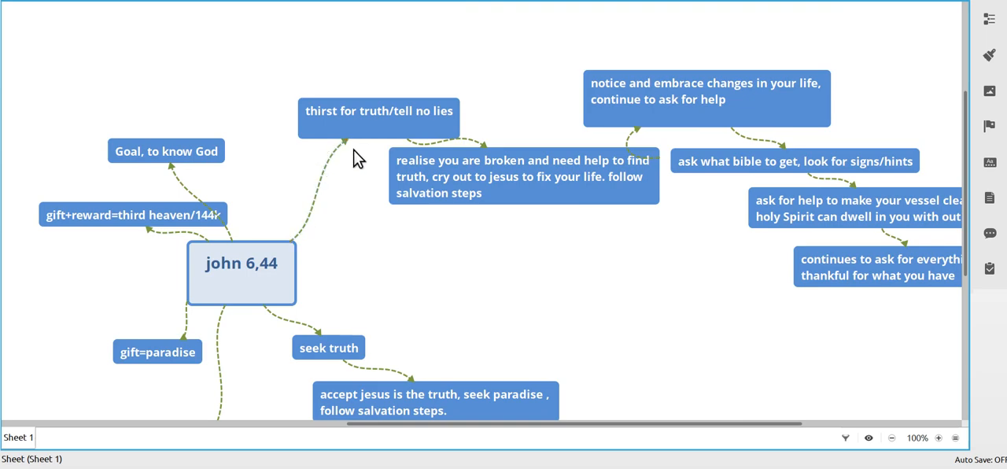
- Review 'thirst for truth/tell no lies' and the right branch's last step, bringing the lower branch into view
{"action": "left_click", "coordinate": [378, 111]}
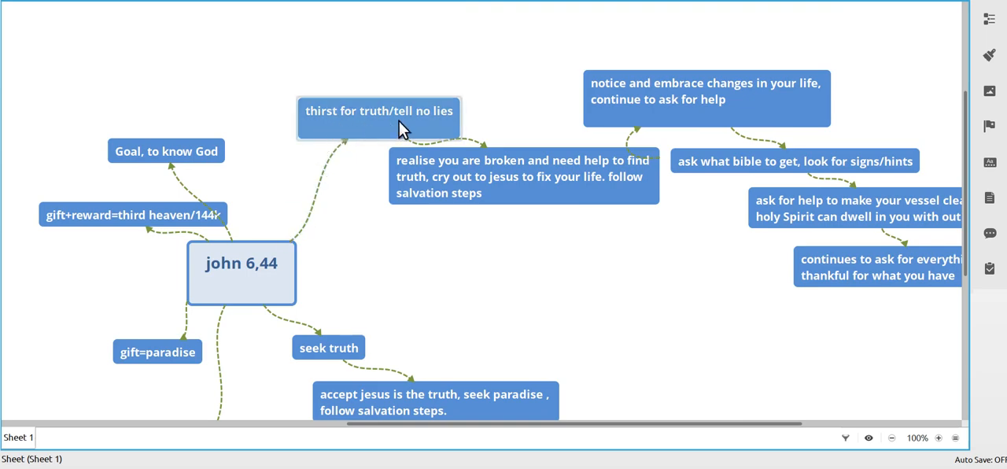
{"action": "mouse_move", "coordinate": [421, 130]}
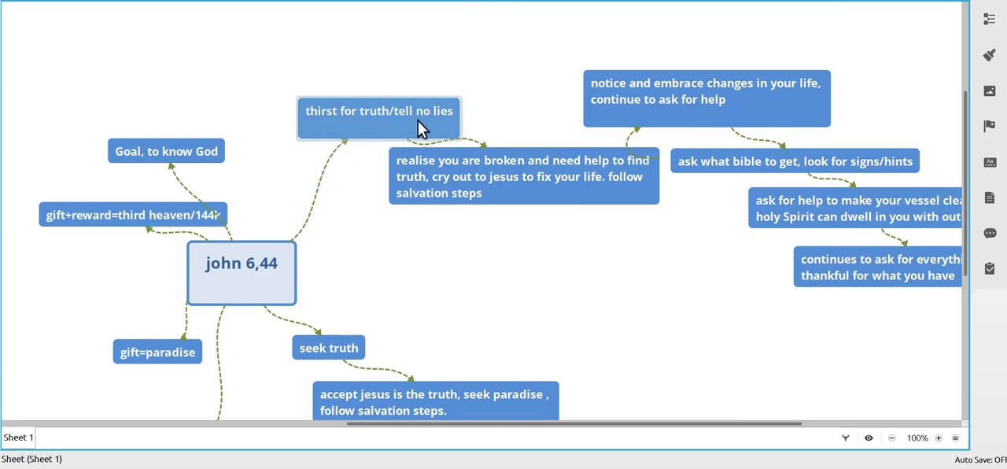
{"action": "mouse_move", "coordinate": [415, 126]}
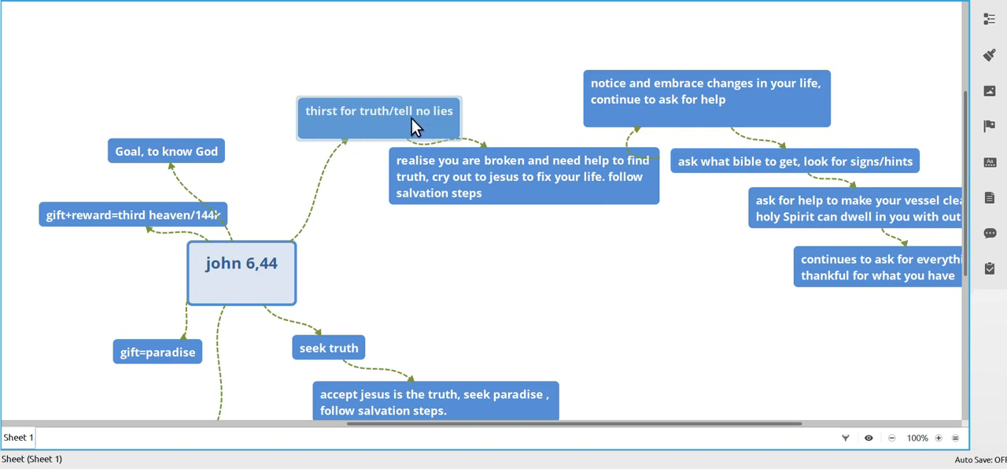
{"action": "mouse_move", "coordinate": [396, 134]}
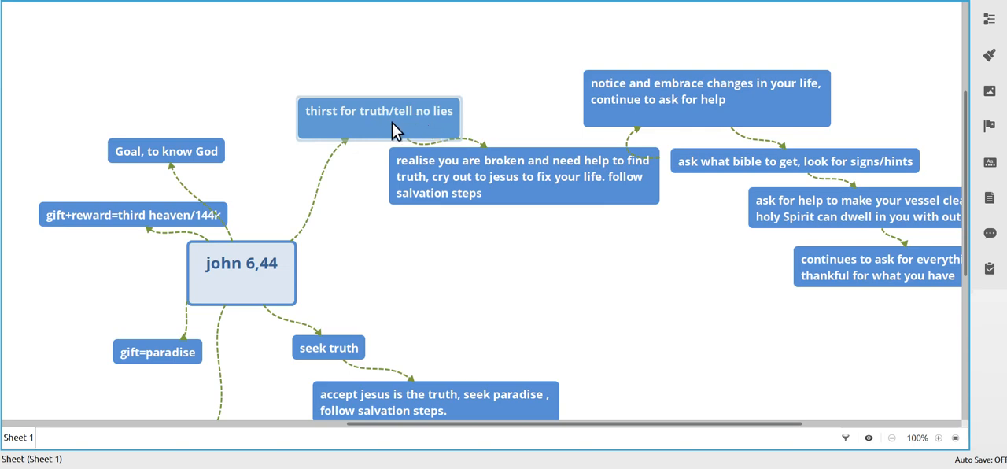
{"action": "mouse_move", "coordinate": [407, 128]}
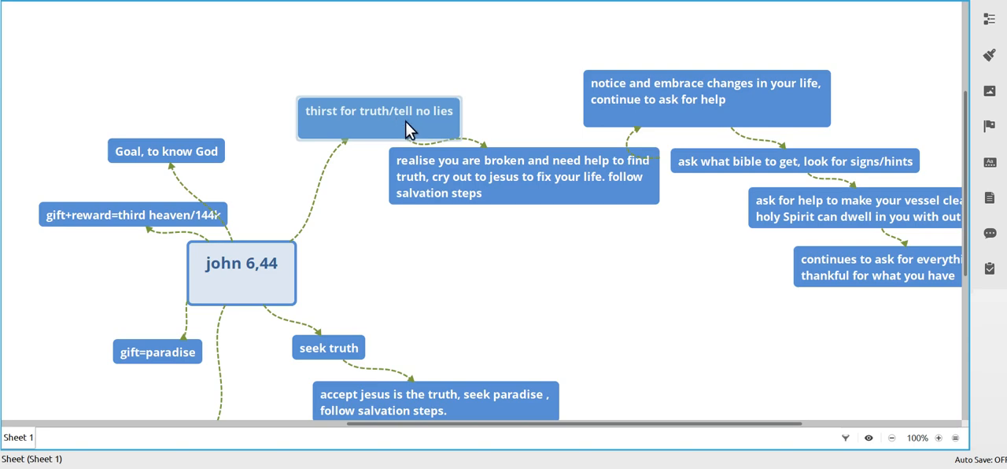
{"action": "mouse_move", "coordinate": [432, 125]}
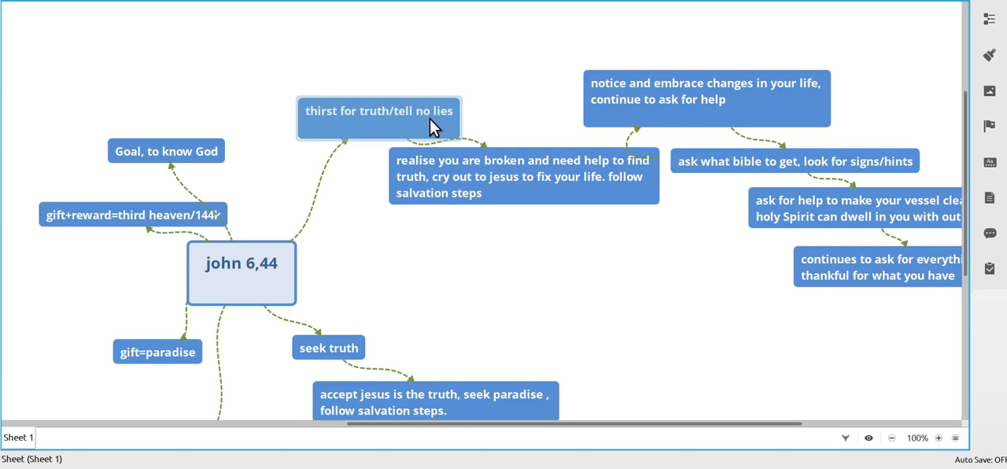
{"action": "mouse_move", "coordinate": [399, 130]}
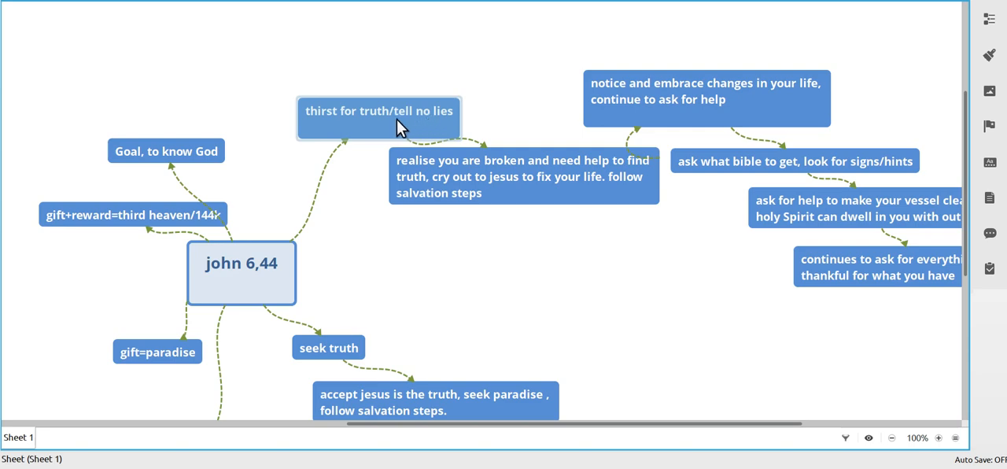
{"action": "mouse_move", "coordinate": [405, 125]}
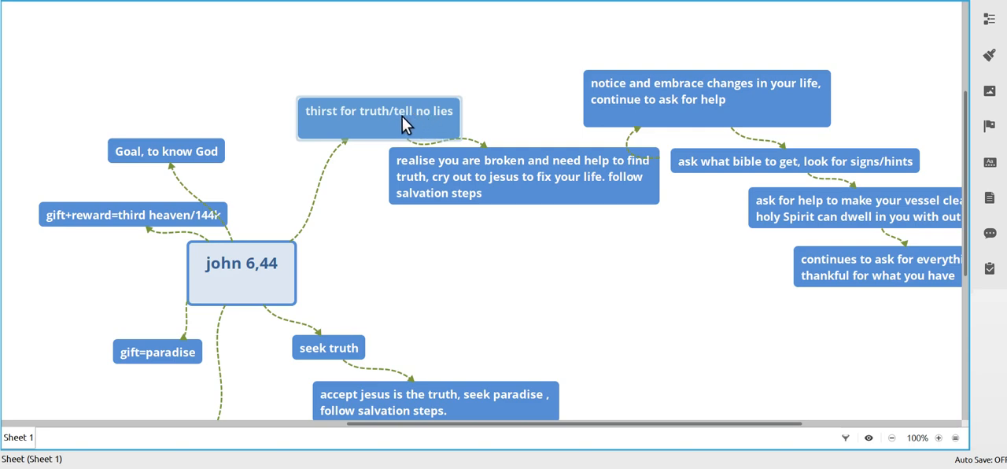
{"action": "mouse_move", "coordinate": [353, 130]}
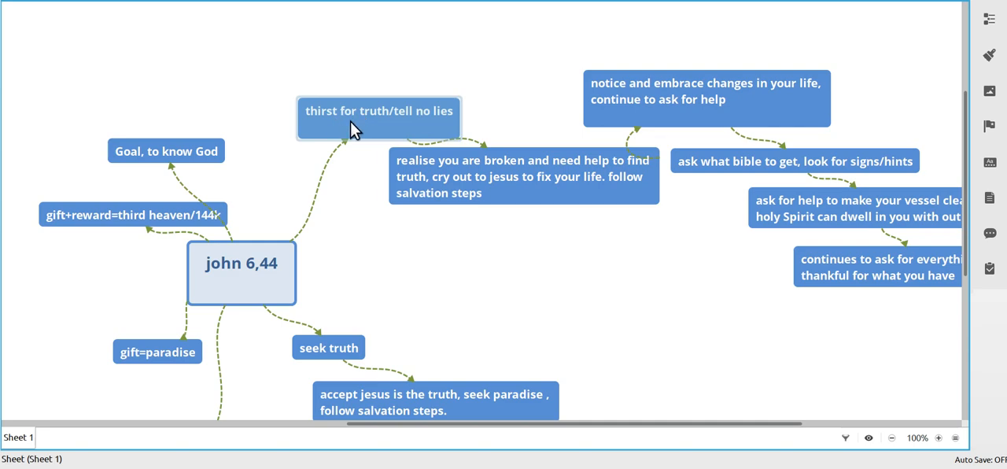
{"action": "mouse_move", "coordinate": [378, 133]}
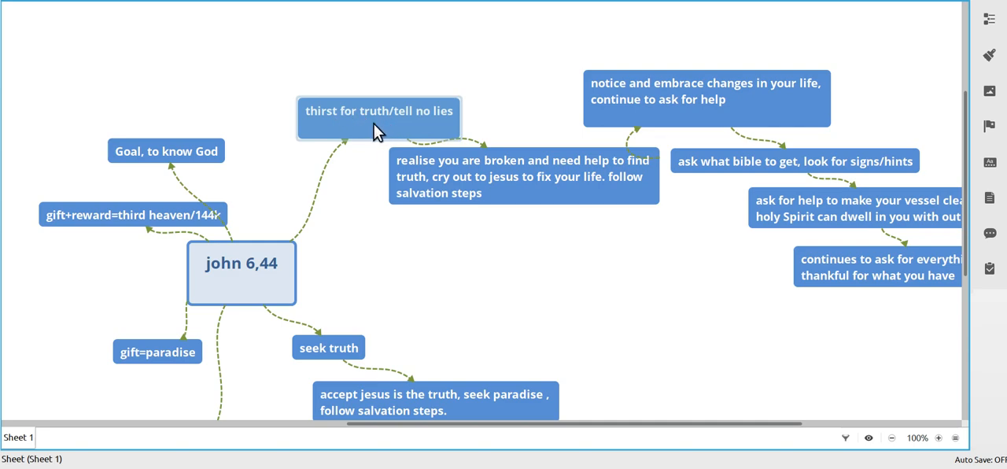
{"action": "mouse_move", "coordinate": [391, 131]}
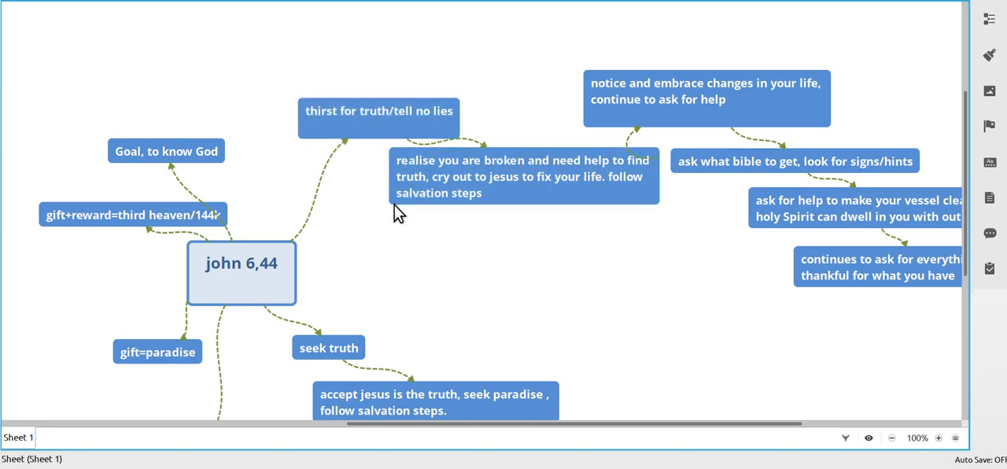
{"action": "mouse_move", "coordinate": [405, 216]}
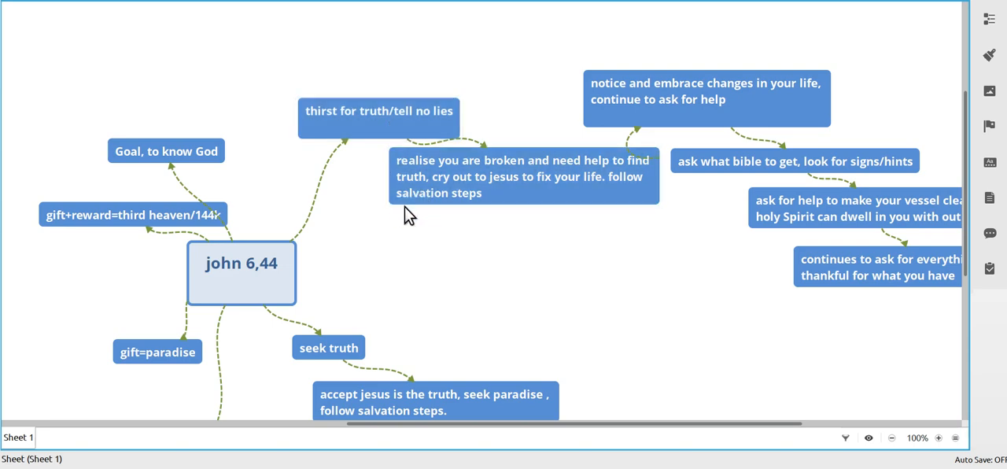
{"action": "mouse_move", "coordinate": [425, 214]}
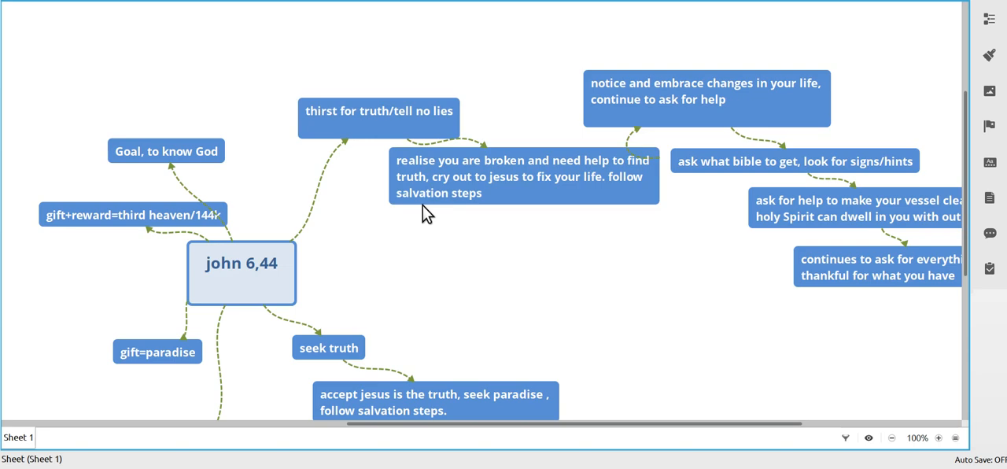
{"action": "left_click", "coordinate": [519, 177]}
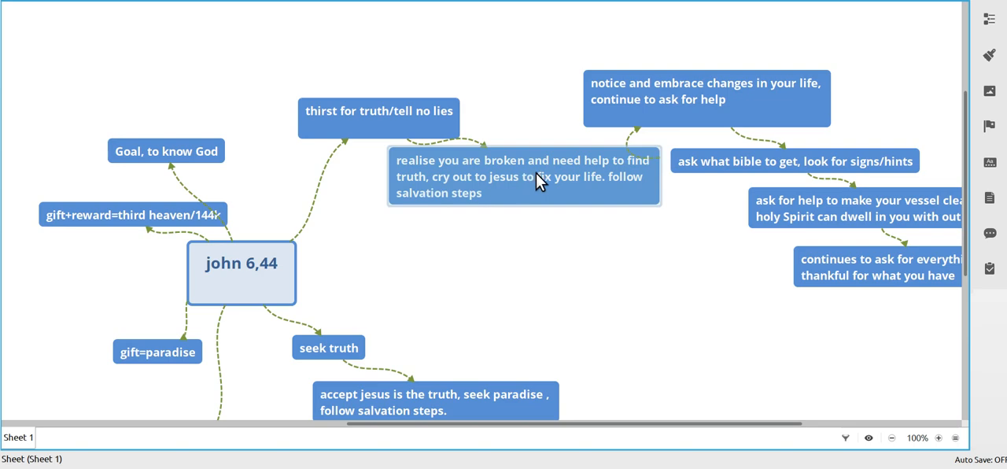
{"action": "mouse_move", "coordinate": [601, 182]}
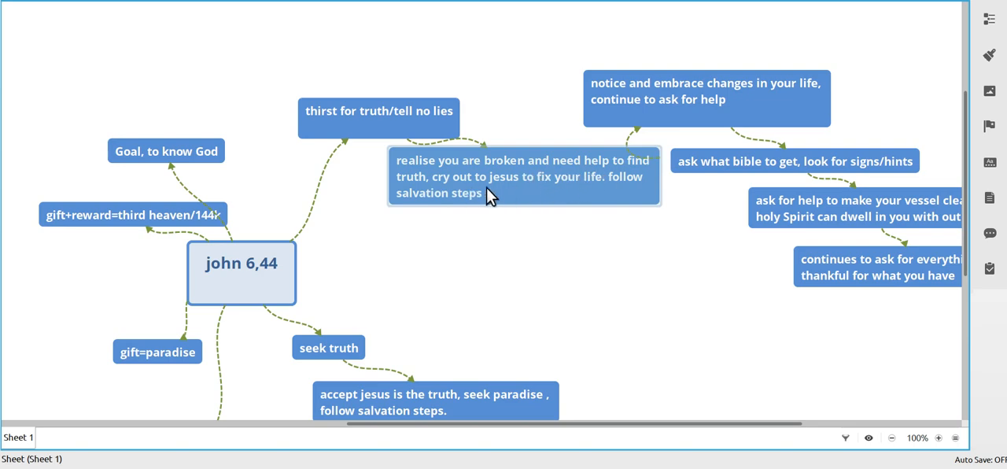
{"action": "mouse_move", "coordinate": [586, 194]}
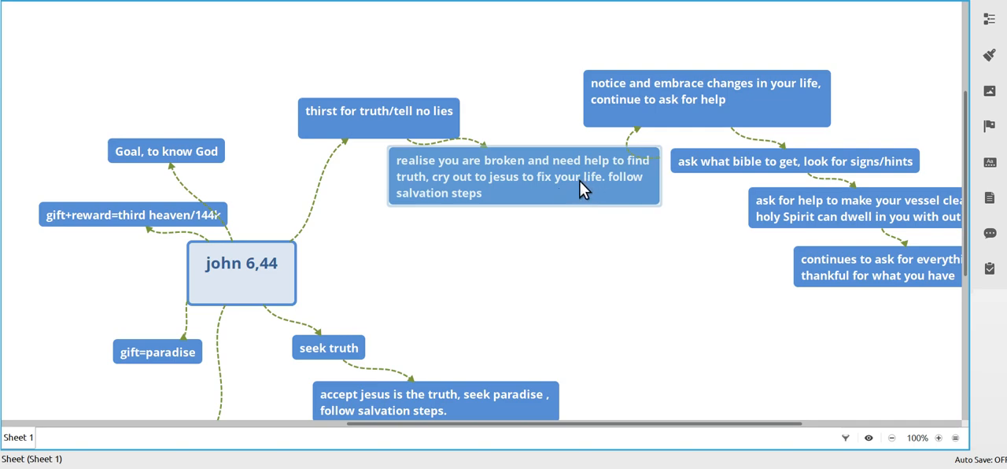
{"action": "mouse_move", "coordinate": [576, 191]}
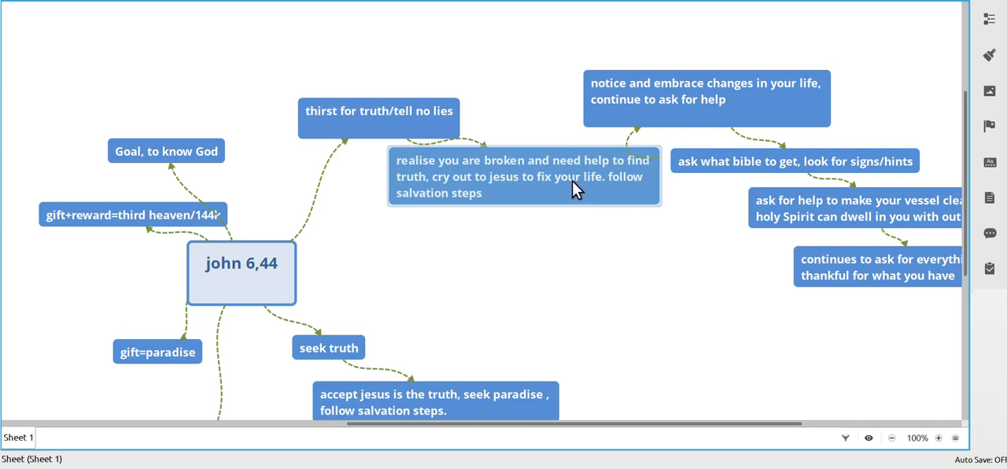
{"action": "mouse_move", "coordinate": [574, 189]}
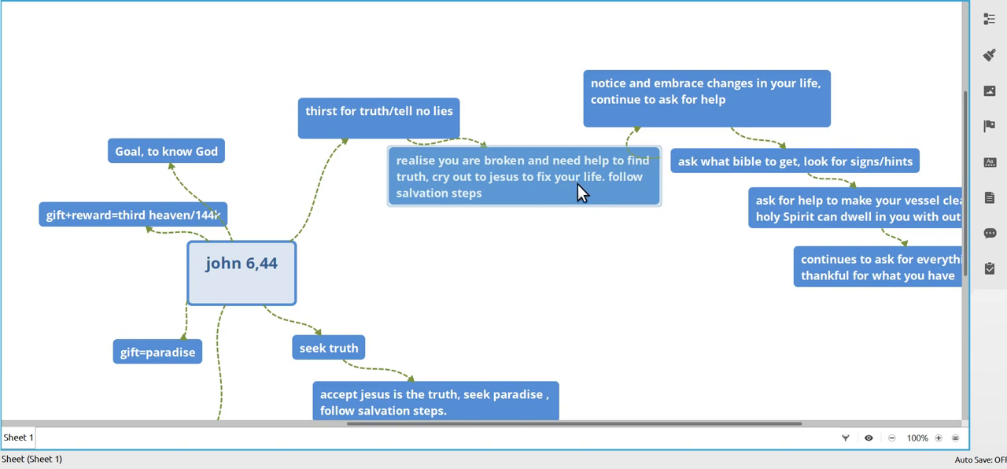
{"action": "mouse_move", "coordinate": [572, 196]}
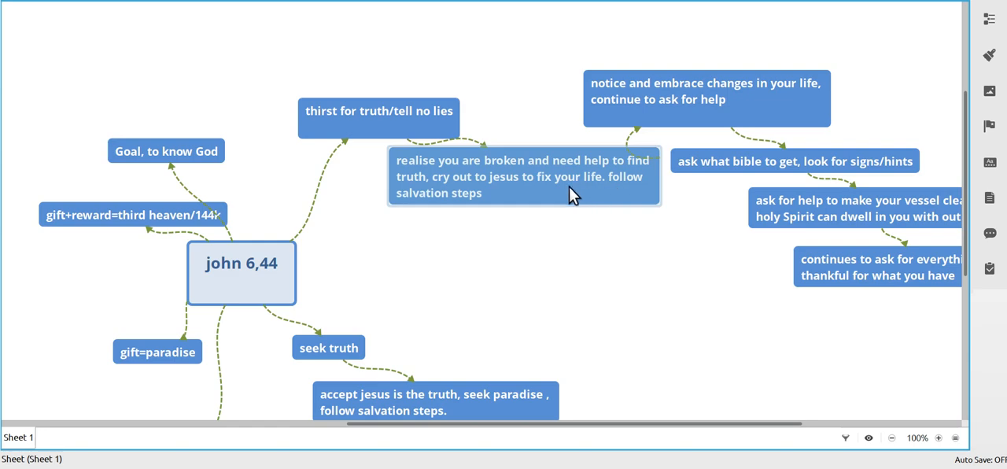
{"action": "mouse_move", "coordinate": [512, 195]}
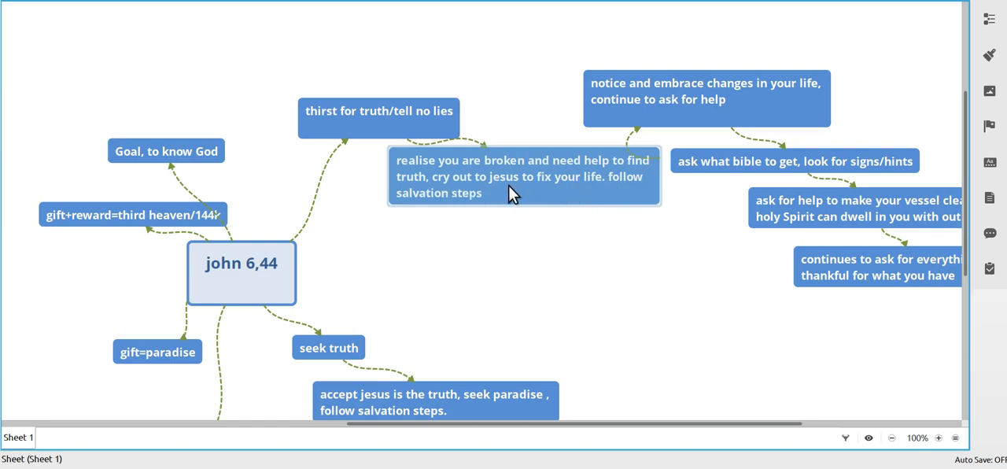
{"action": "mouse_move", "coordinate": [495, 190]}
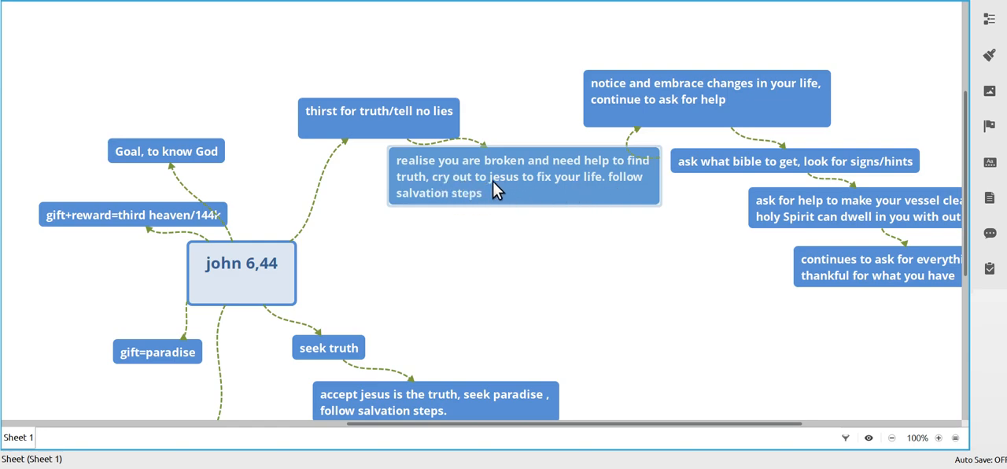
{"action": "mouse_move", "coordinate": [560, 191]}
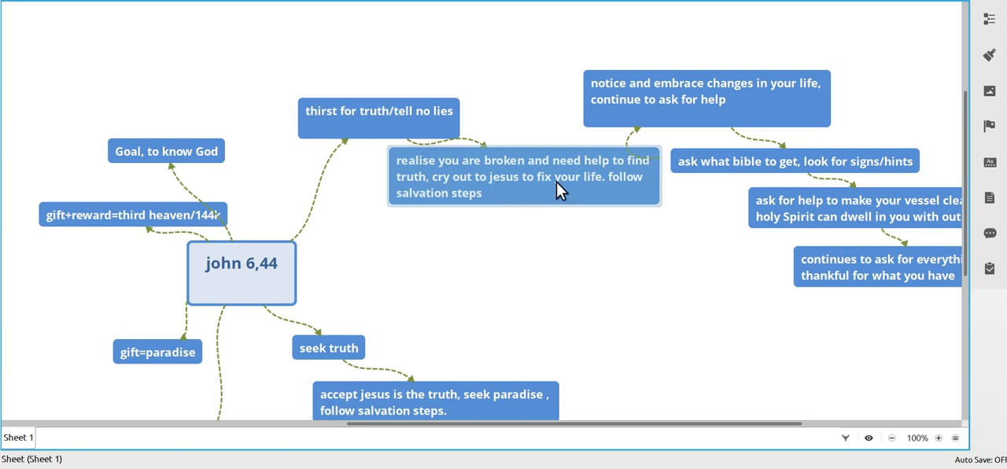
{"action": "mouse_move", "coordinate": [539, 177]}
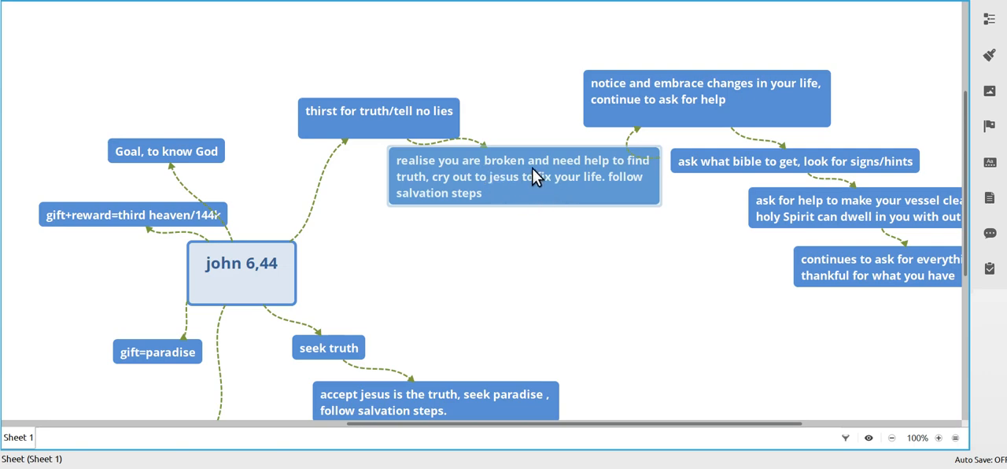
{"action": "mouse_move", "coordinate": [532, 176]}
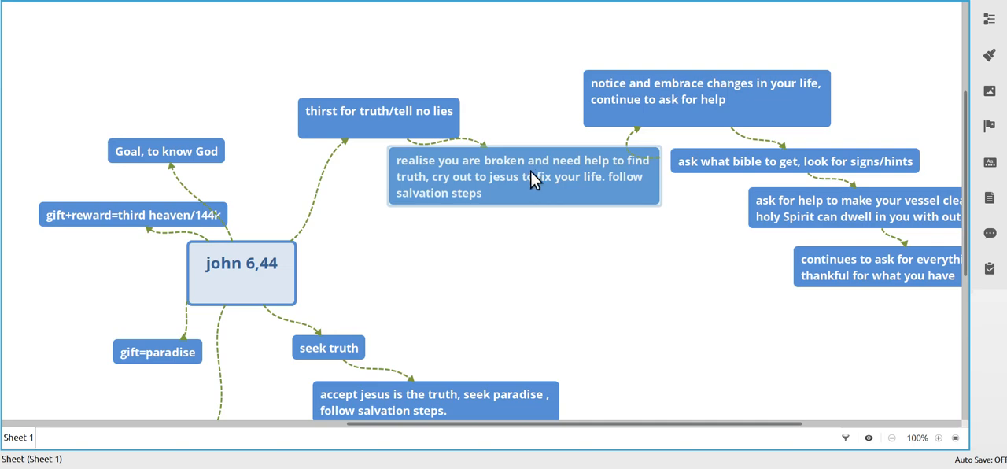
{"action": "mouse_move", "coordinate": [575, 159]}
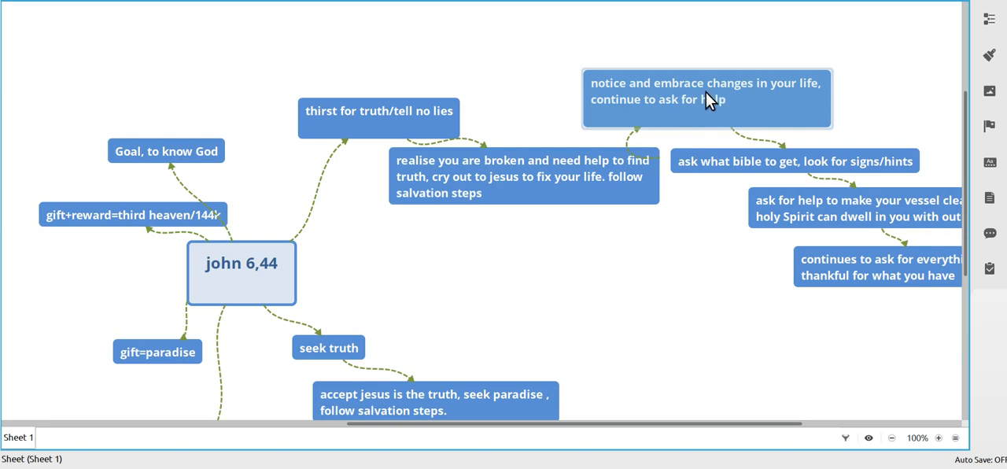
{"action": "mouse_move", "coordinate": [708, 102]}
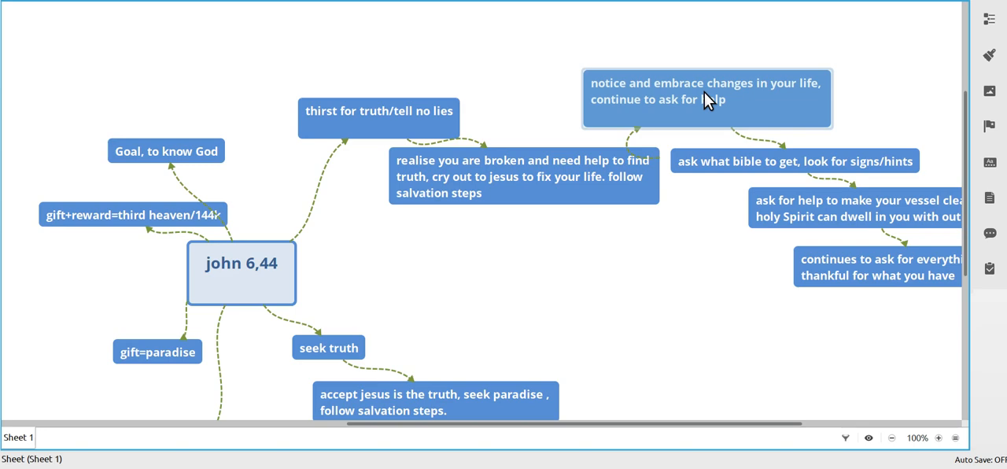
{"action": "mouse_move", "coordinate": [698, 116]}
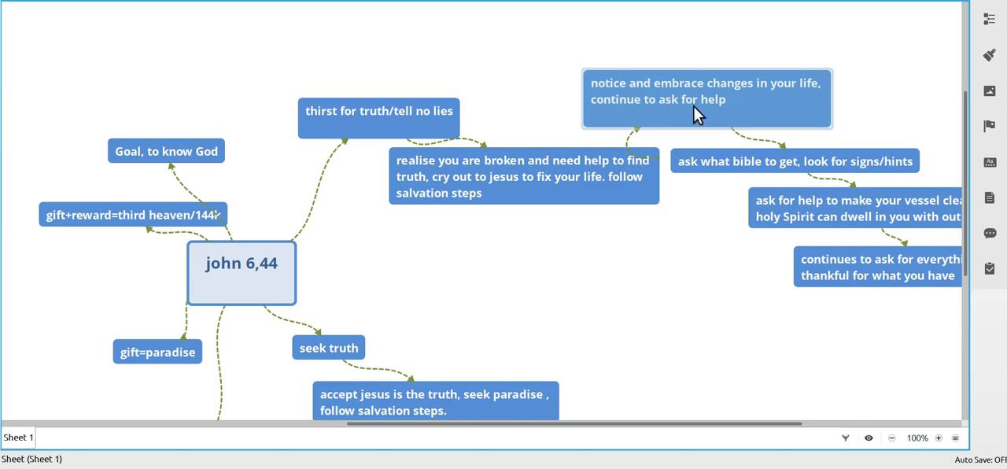
{"action": "mouse_move", "coordinate": [668, 120]}
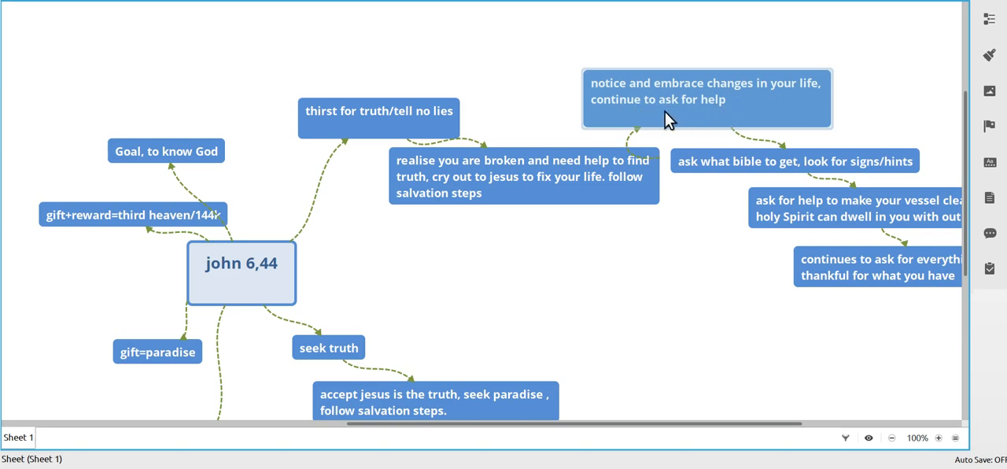
{"action": "mouse_move", "coordinate": [745, 125]}
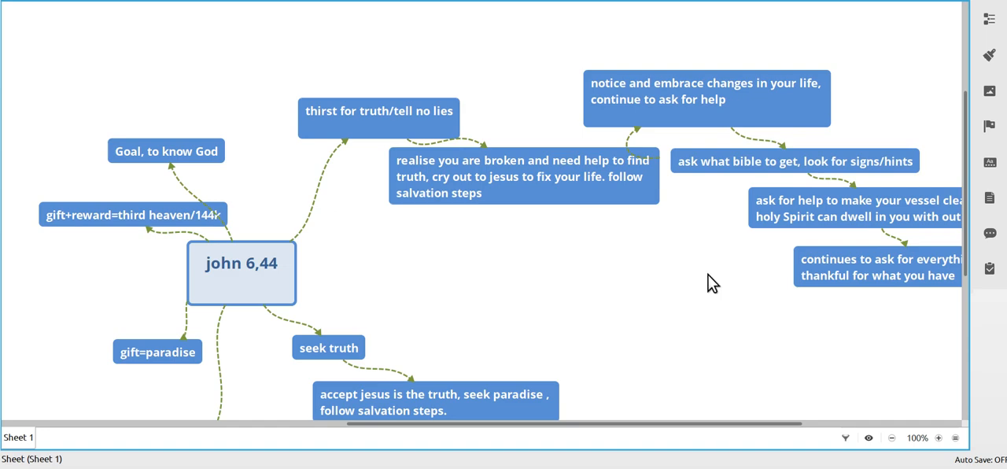
{"action": "mouse_move", "coordinate": [753, 317]}
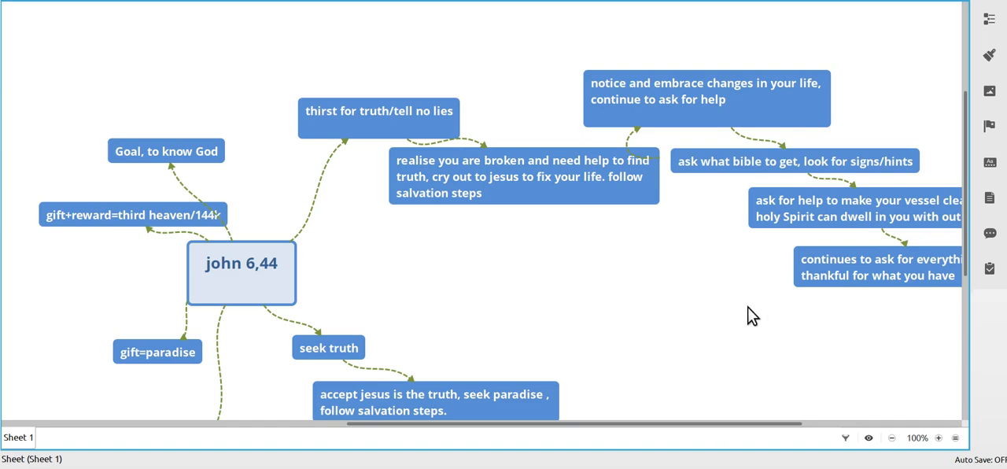
{"action": "mouse_move", "coordinate": [748, 316]}
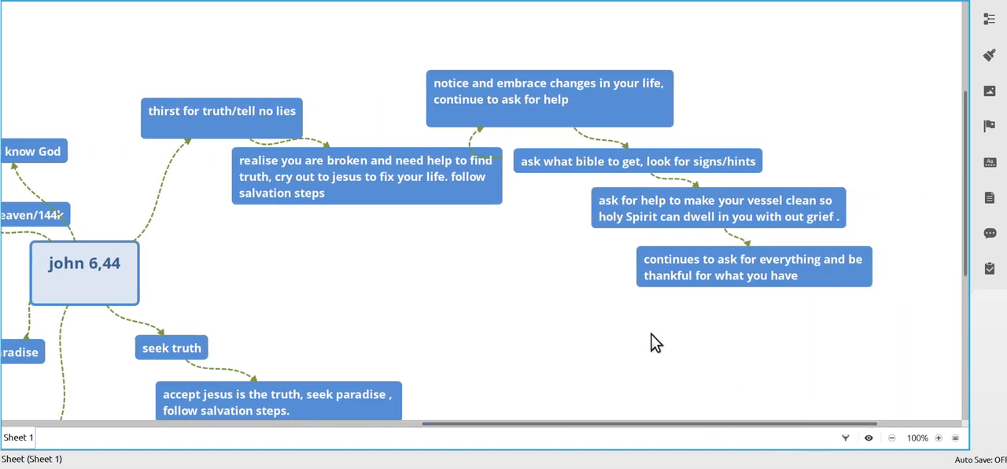
{"action": "mouse_move", "coordinate": [624, 308]}
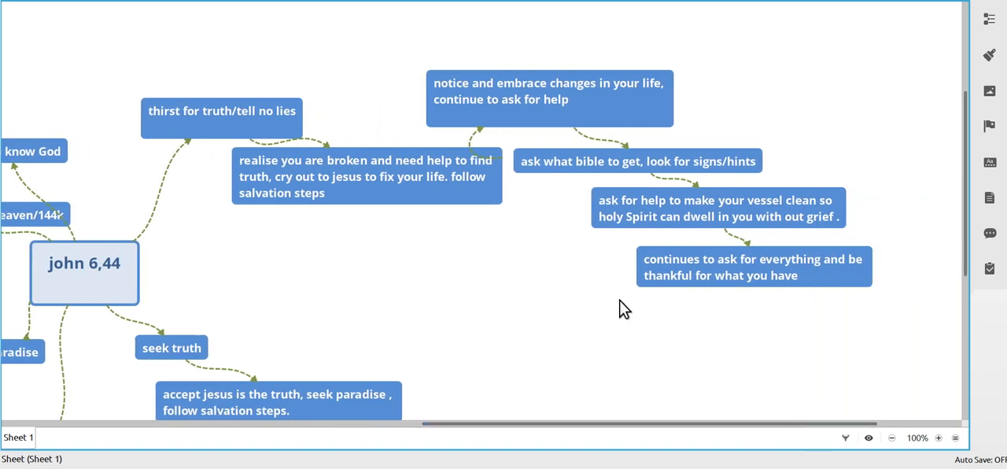
{"action": "mouse_move", "coordinate": [584, 252]}
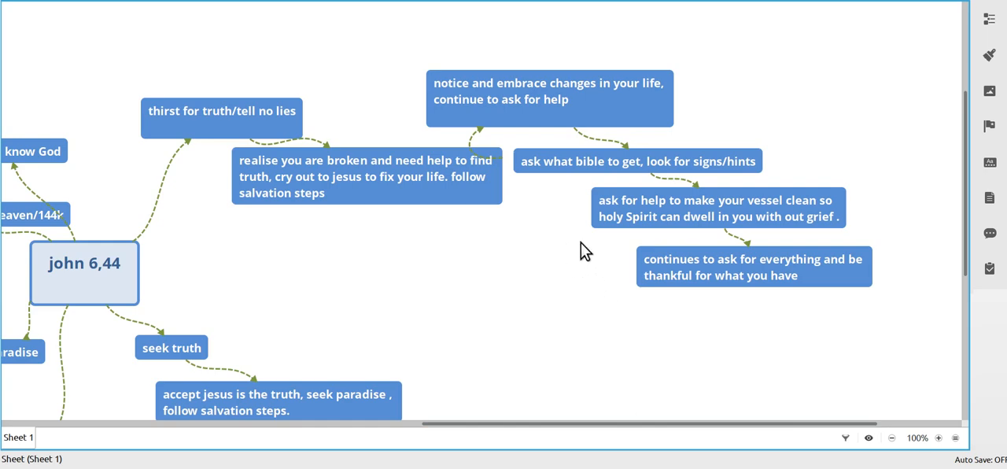
{"action": "mouse_move", "coordinate": [599, 237]}
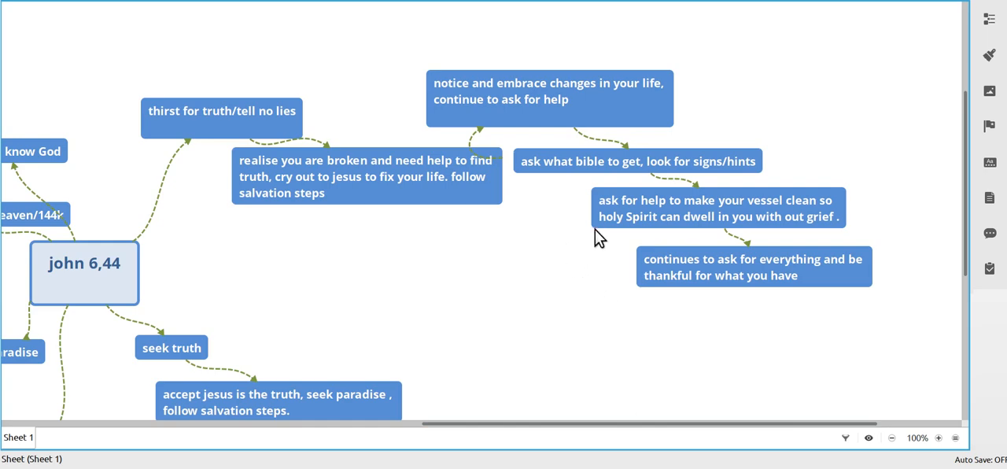
{"action": "left_click", "coordinate": [718, 209]}
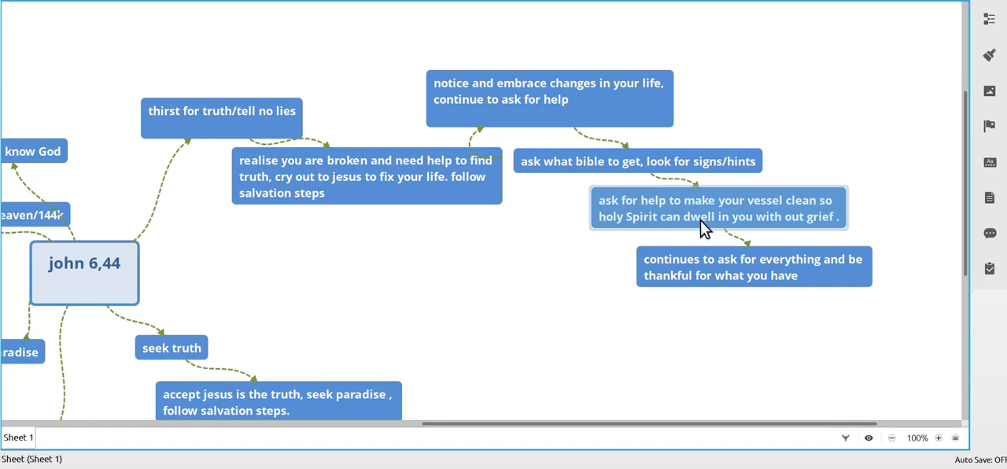
{"action": "mouse_move", "coordinate": [686, 236]}
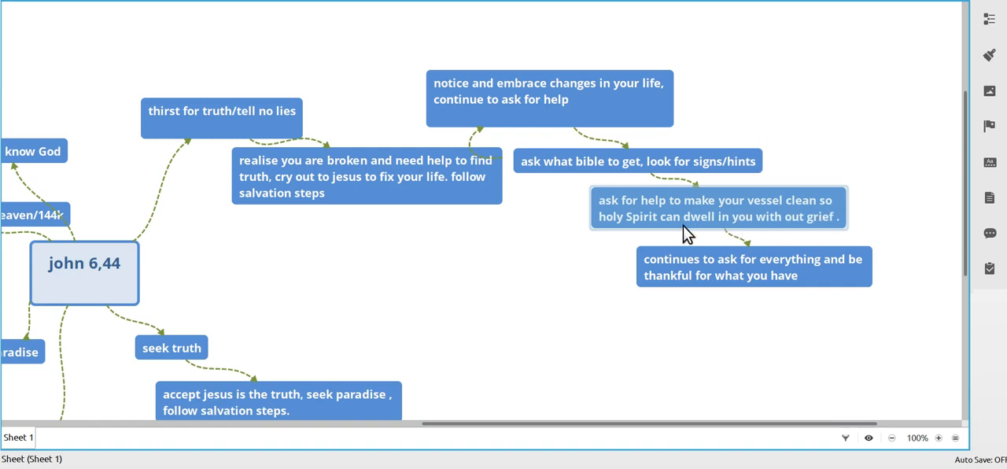
{"action": "mouse_move", "coordinate": [655, 237]}
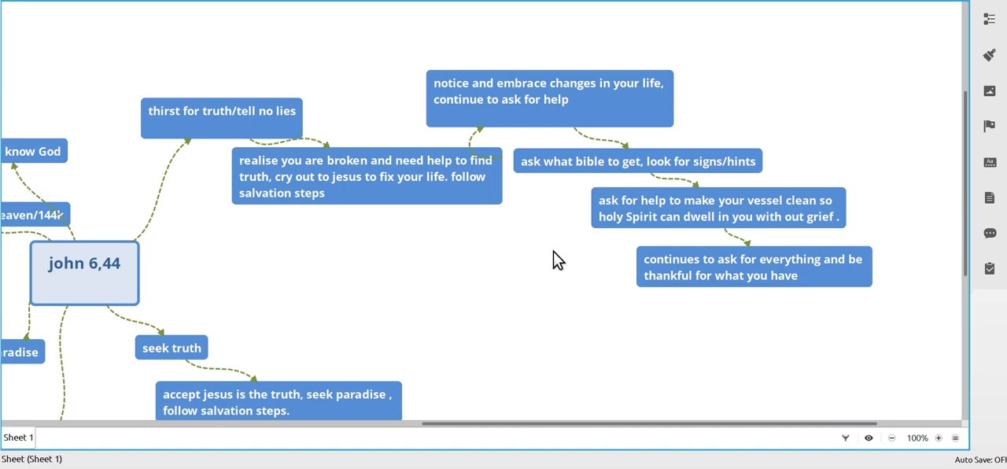
{"action": "mouse_move", "coordinate": [558, 266]}
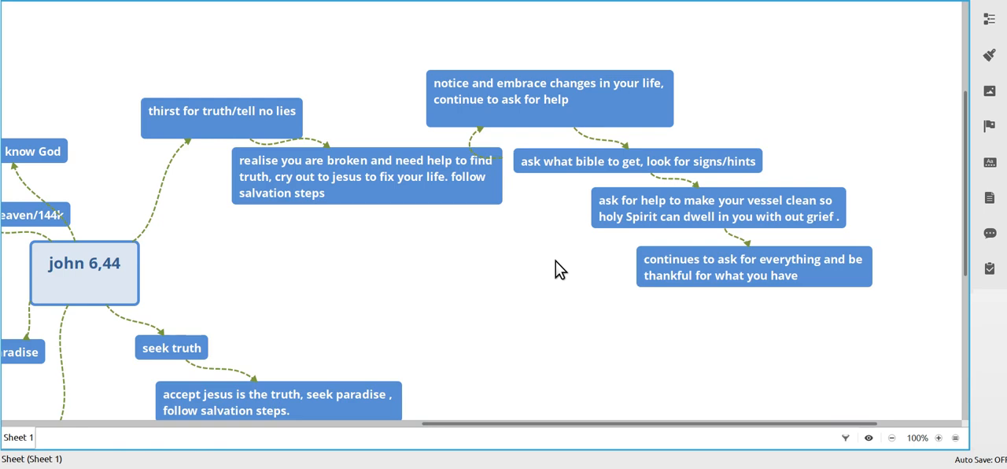
{"action": "left_click", "coordinate": [716, 208]}
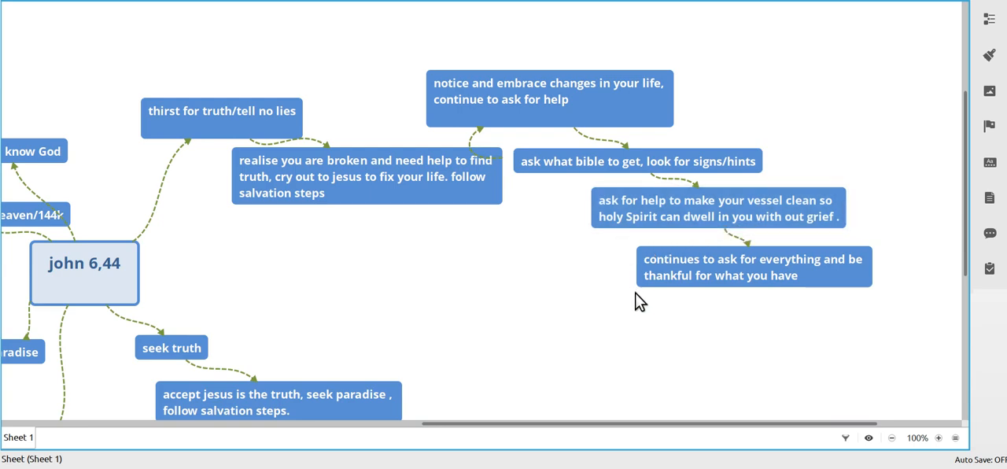
{"action": "left_click", "coordinate": [751, 266]}
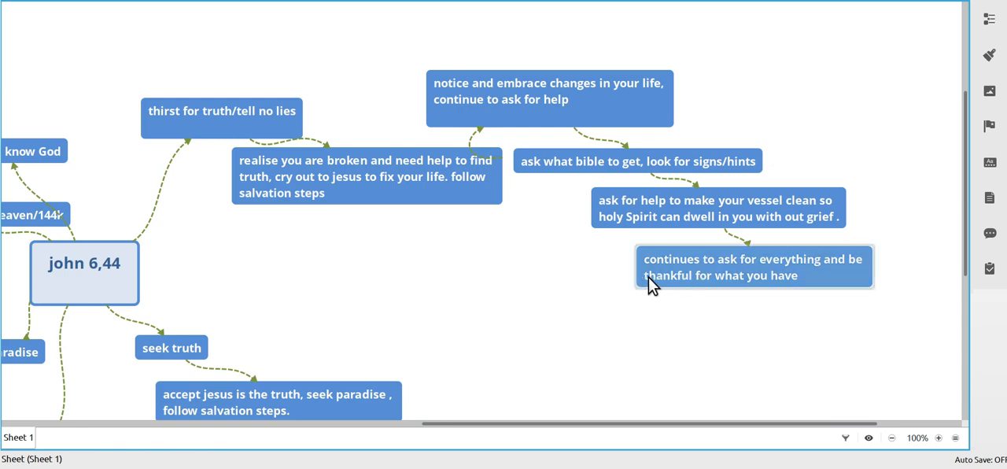
{"action": "mouse_move", "coordinate": [757, 286]}
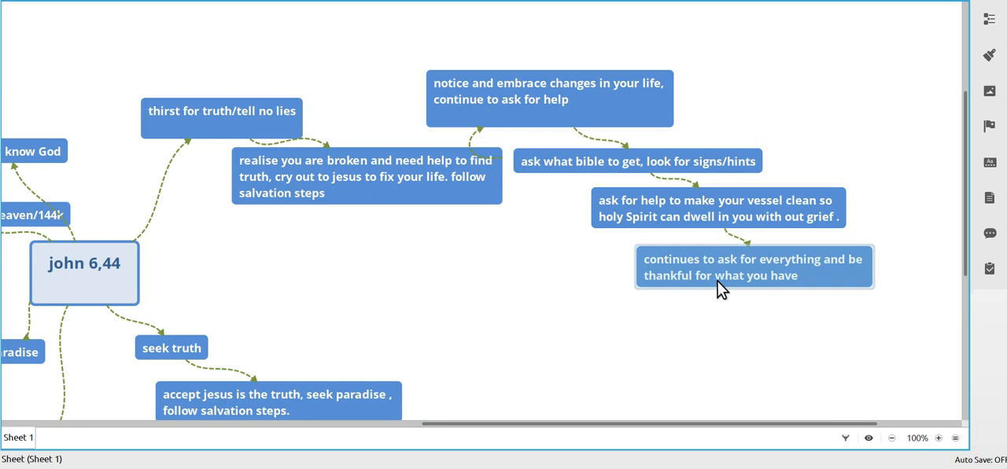
{"action": "mouse_move", "coordinate": [682, 281]}
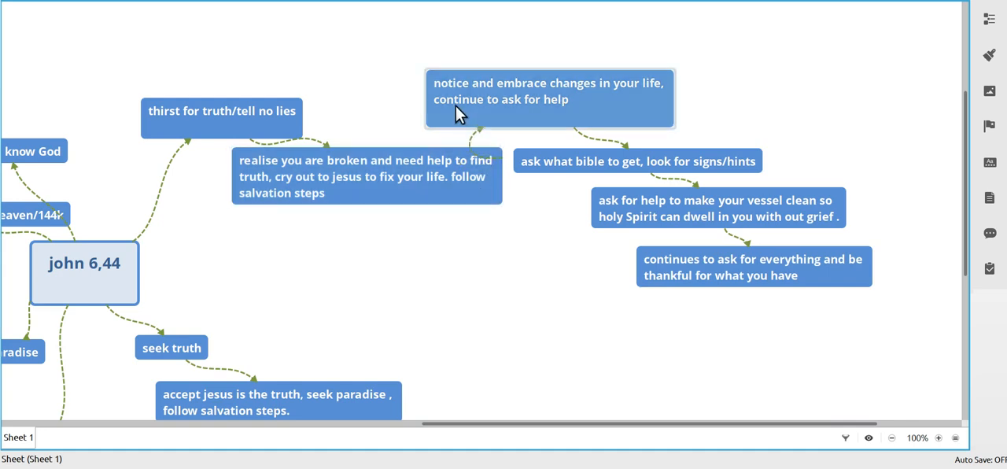
{"action": "mouse_move", "coordinate": [564, 125]}
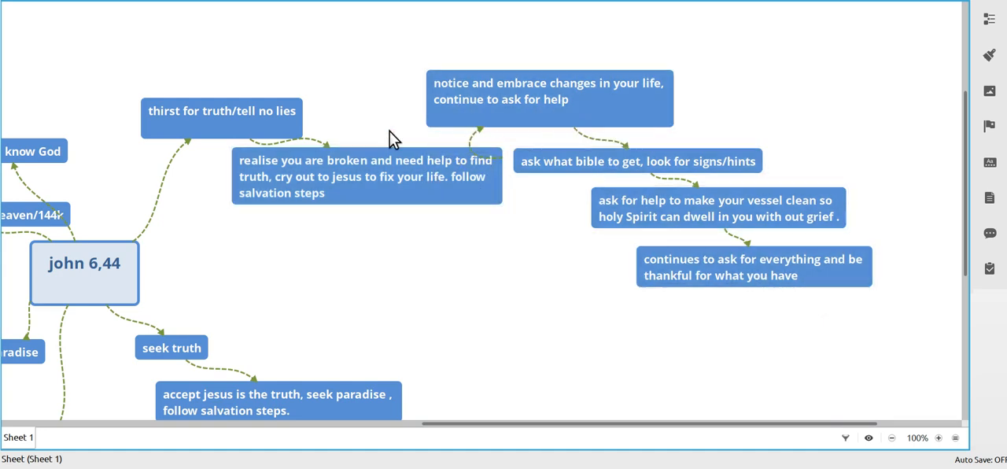
{"action": "mouse_move", "coordinate": [258, 363]}
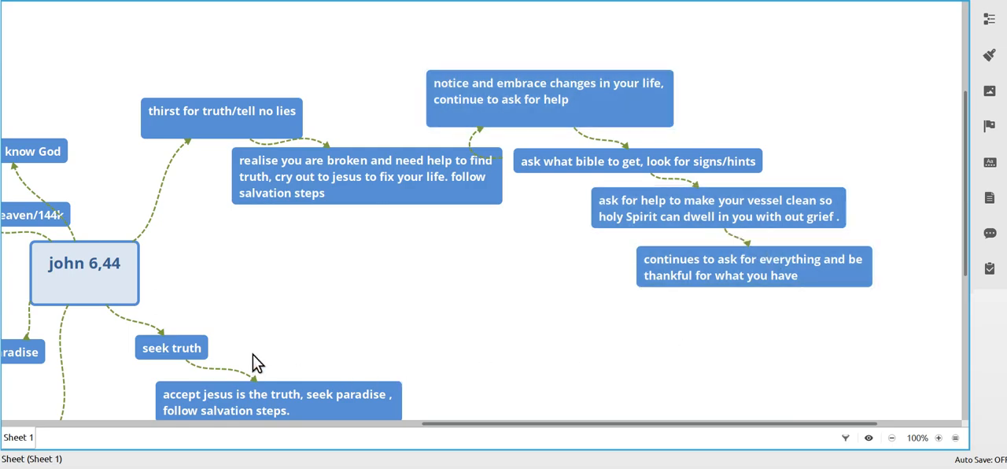
{"action": "scroll", "scroll_direction": "down", "scroll_amount": 3}
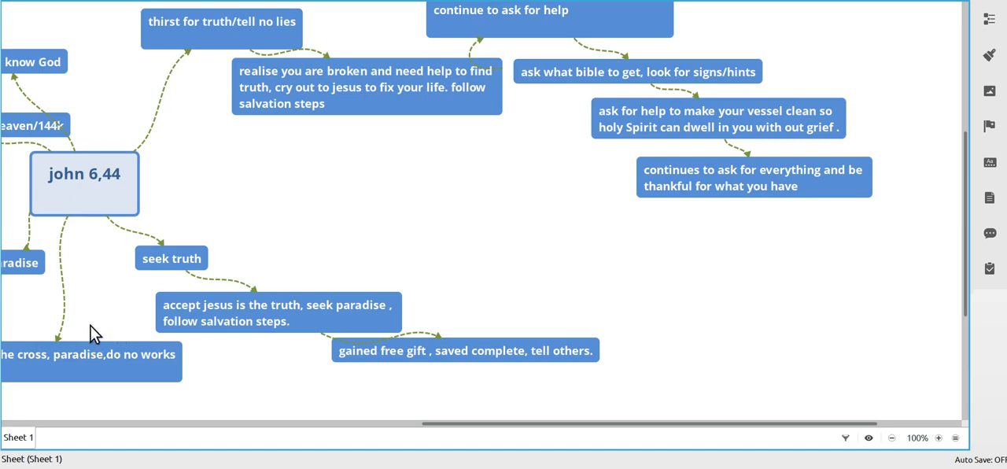
{"action": "left_click", "coordinate": [464, 350]}
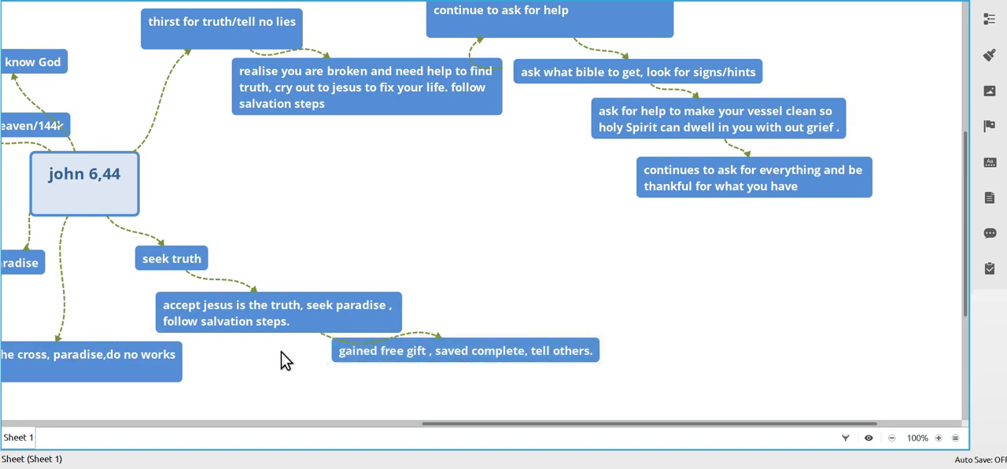
{"action": "mouse_move", "coordinate": [122, 314]}
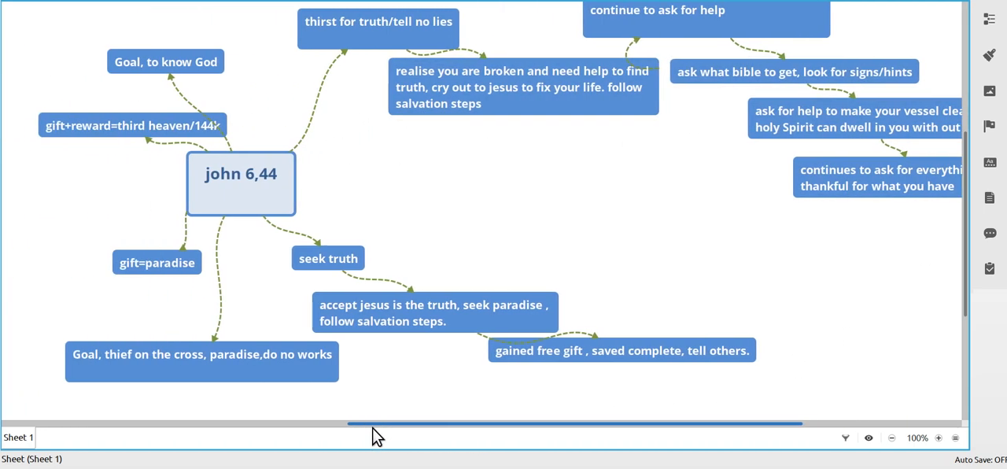
{"action": "scroll", "scroll_direction": "left", "scroll_amount": 3}
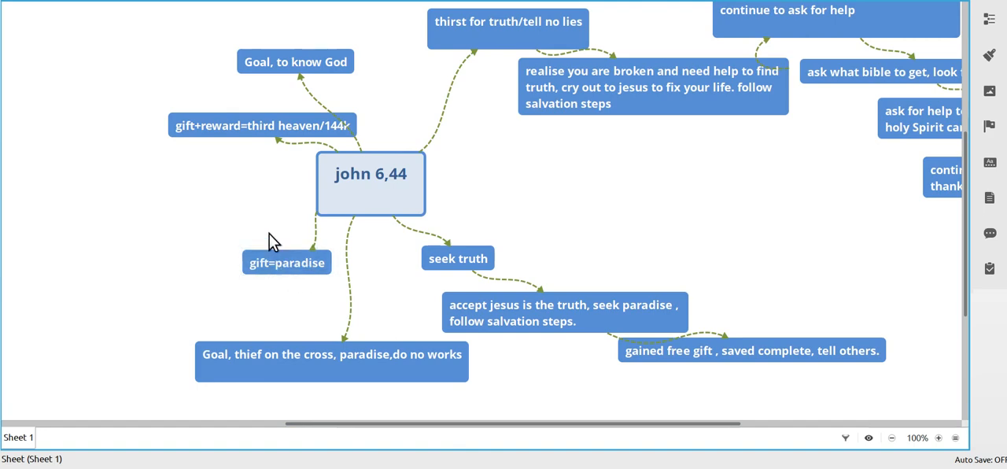
{"action": "left_click", "coordinate": [261, 125]}
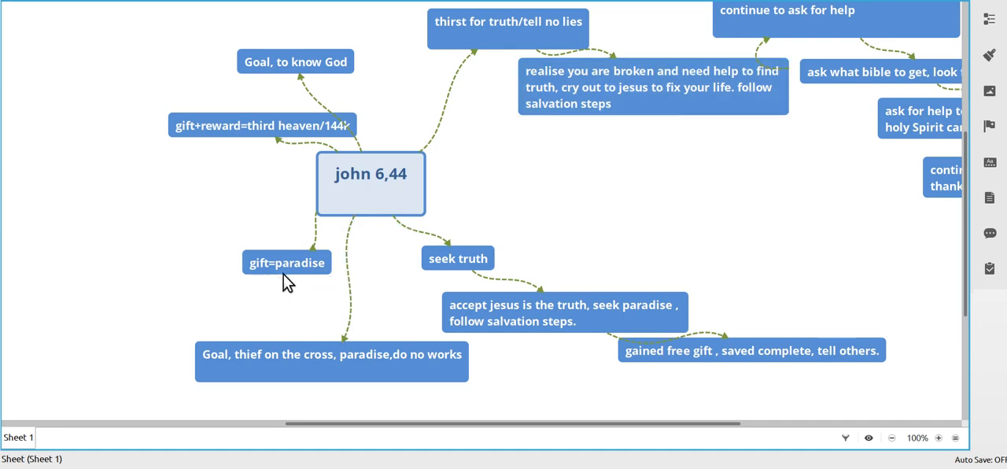
{"action": "left_click", "coordinate": [331, 361]}
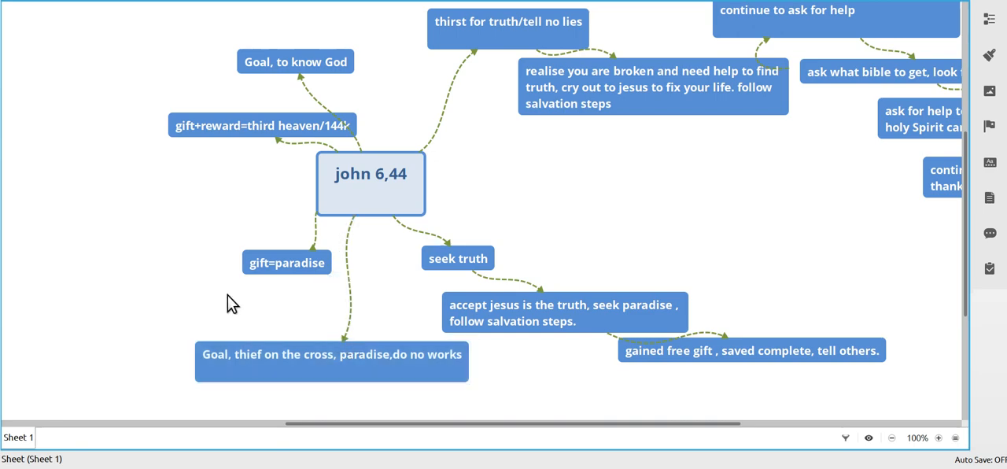
{"action": "mouse_move", "coordinate": [247, 208]}
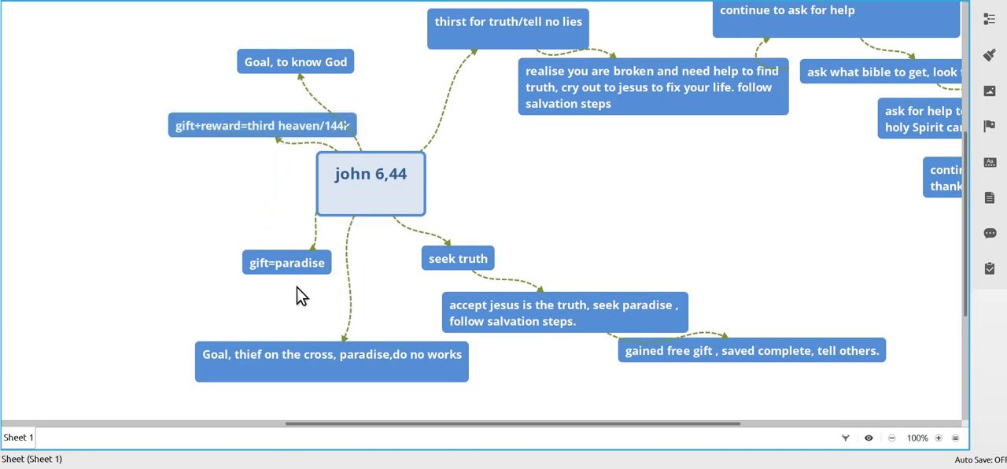
{"action": "left_click", "coordinate": [287, 262]}
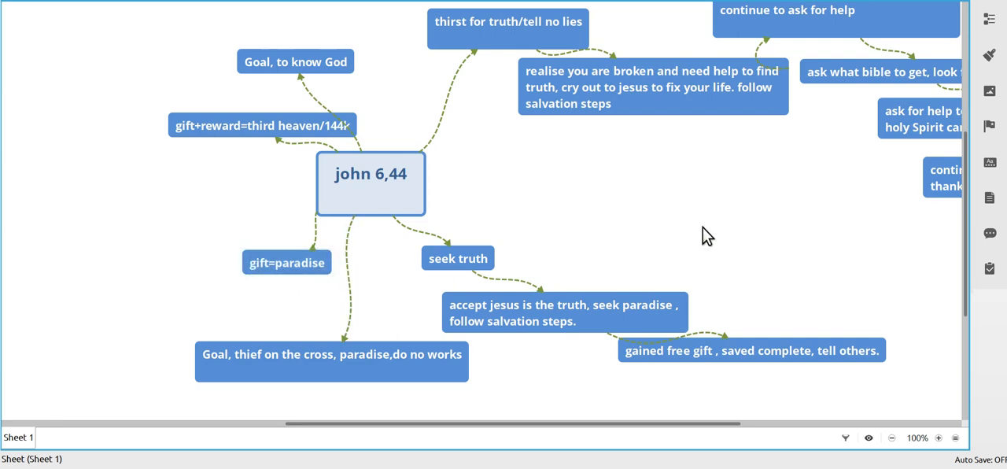
{"action": "mouse_move", "coordinate": [609, 434]}
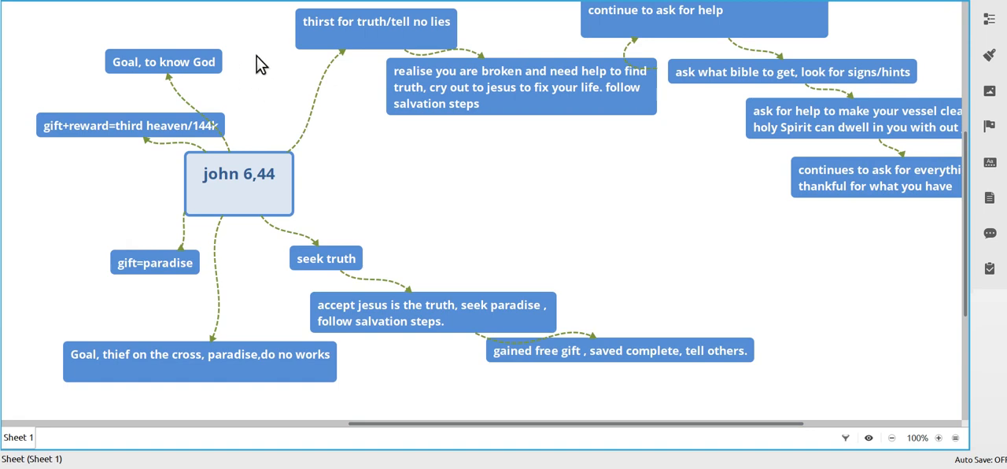
{"action": "mouse_move", "coordinate": [368, 267]}
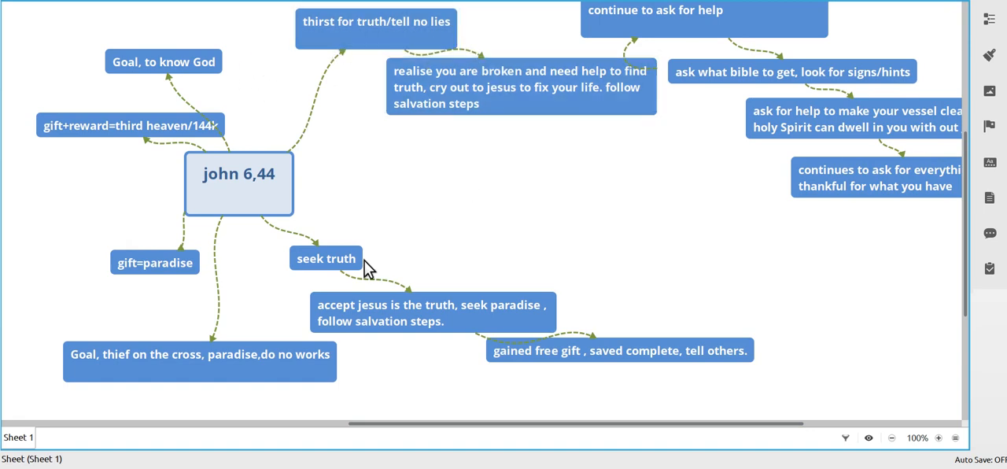
{"action": "left_click", "coordinate": [432, 313]}
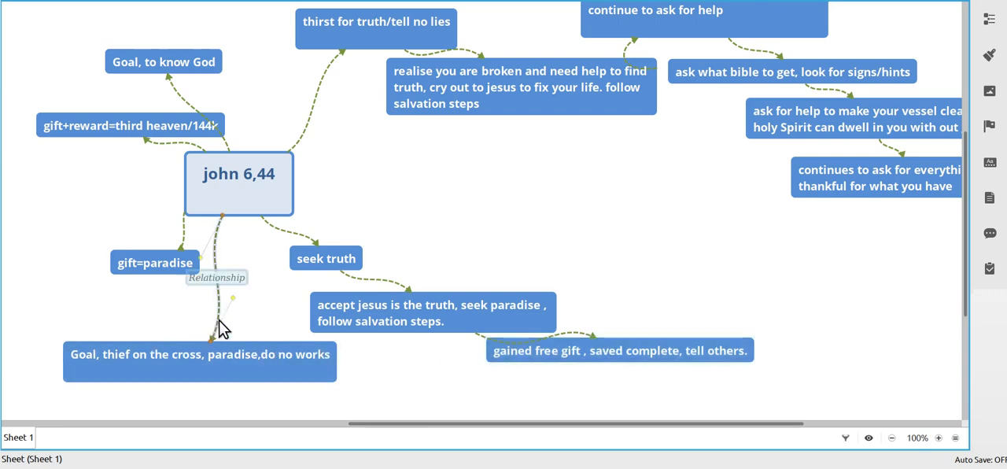
{"action": "mouse_move", "coordinate": [496, 277]}
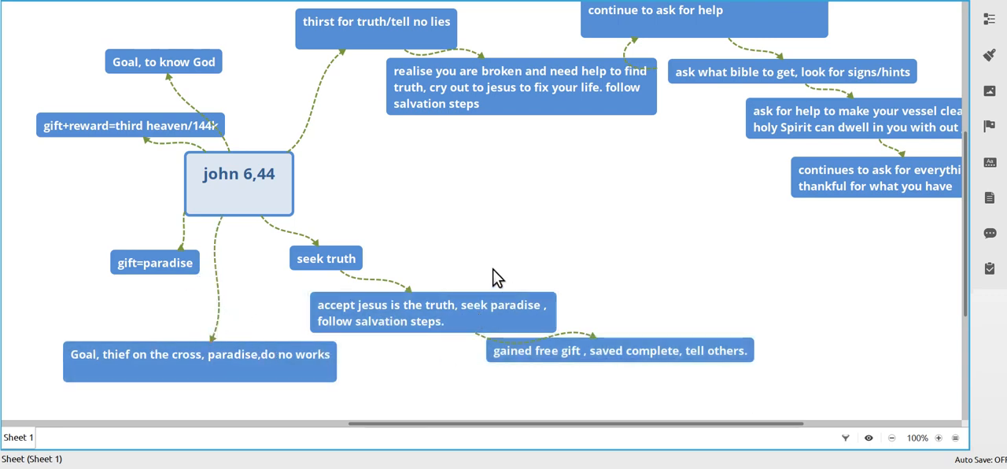
{"action": "mouse_move", "coordinate": [501, 261]}
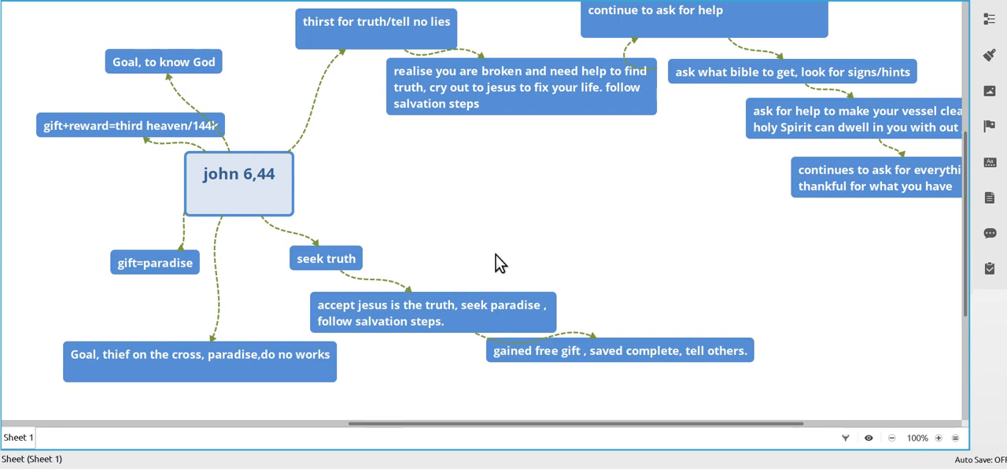
{"action": "mouse_move", "coordinate": [458, 206]}
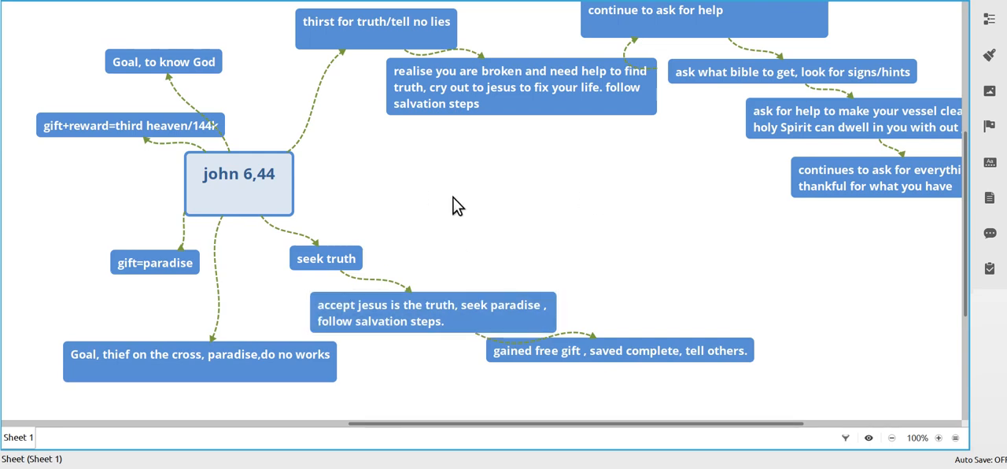
{"action": "left_click", "coordinate": [521, 87]}
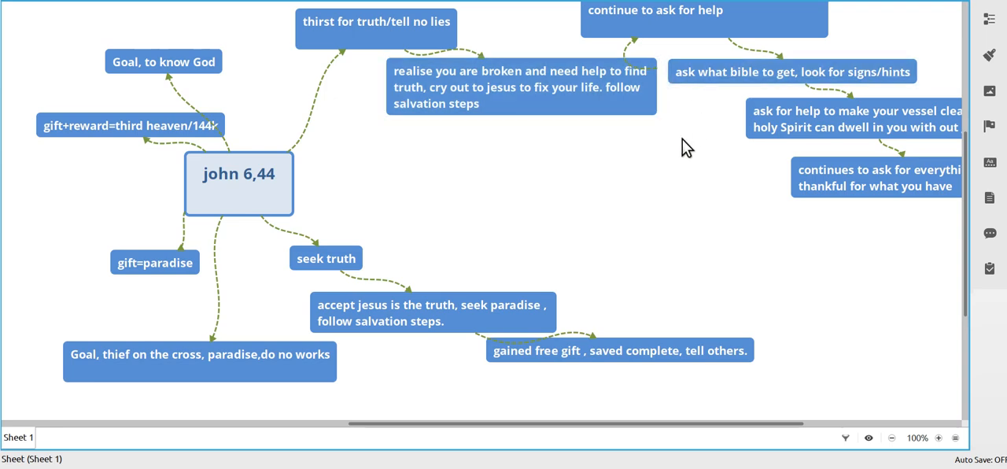
{"action": "mouse_move", "coordinate": [523, 166]}
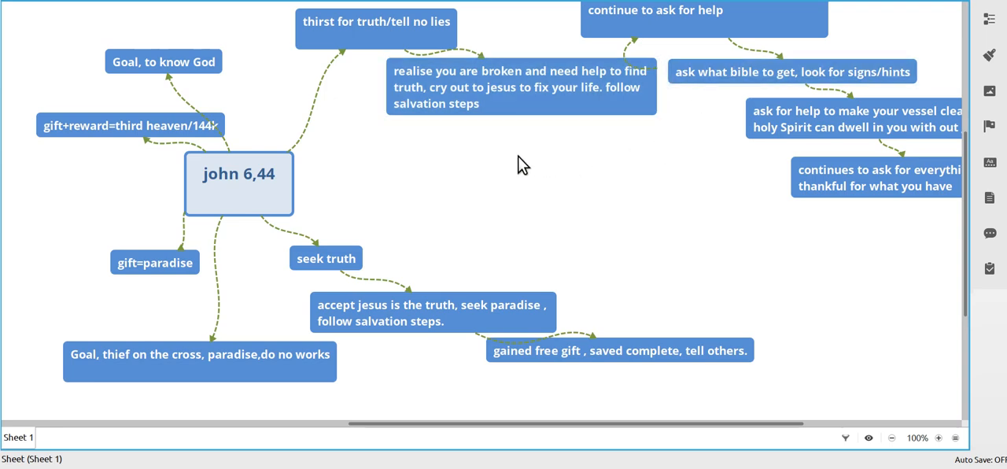
{"action": "mouse_move", "coordinate": [533, 170]}
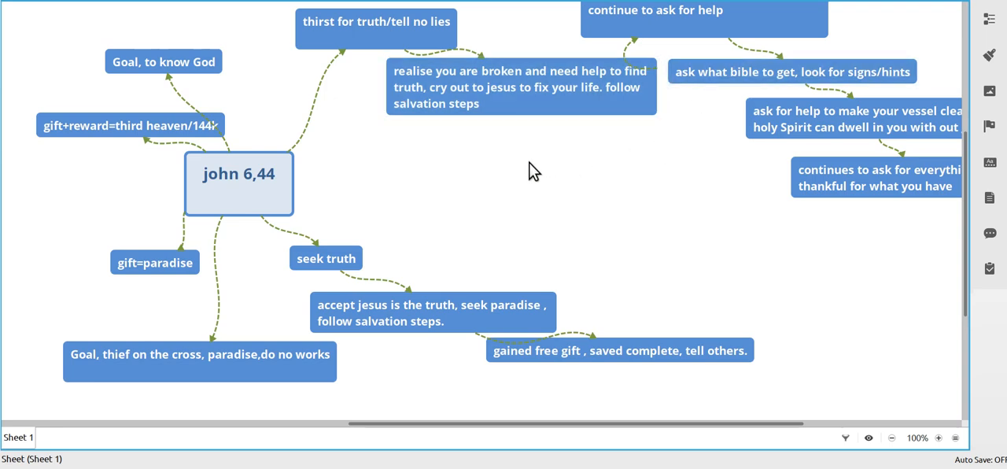
{"action": "mouse_move", "coordinate": [803, 327]}
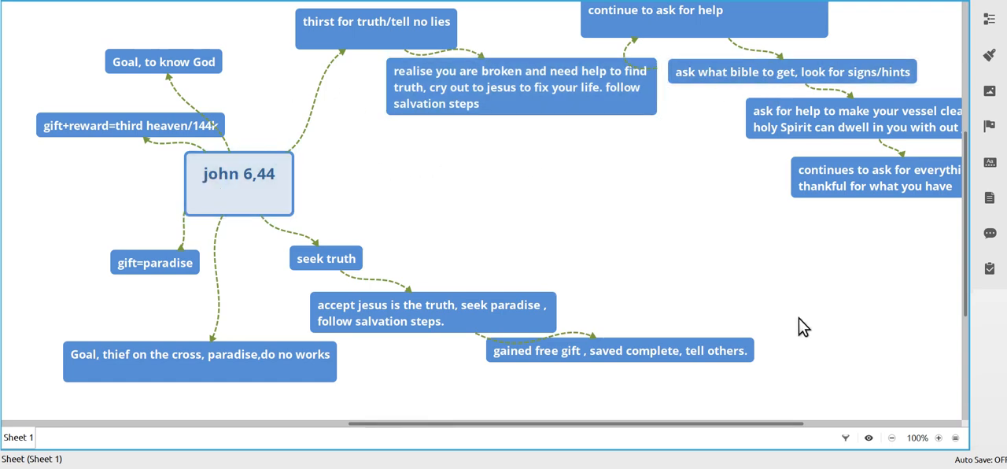
{"action": "mouse_move", "coordinate": [516, 419]}
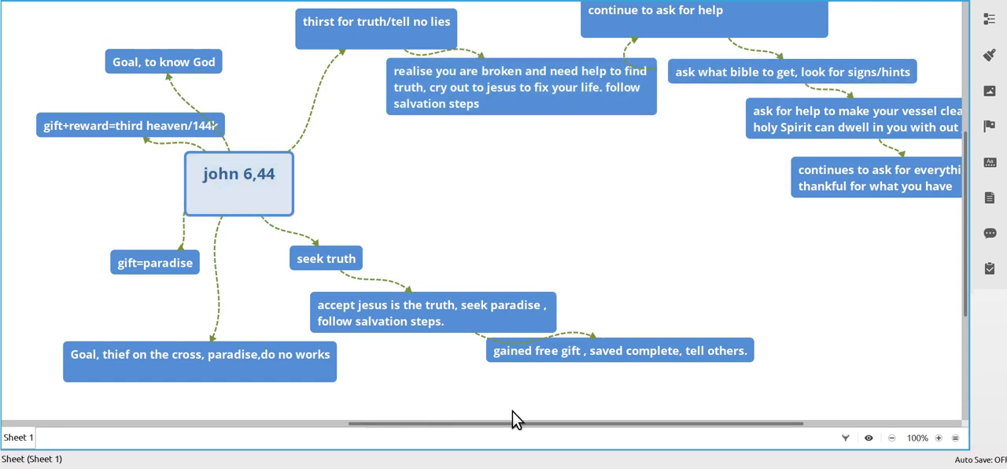